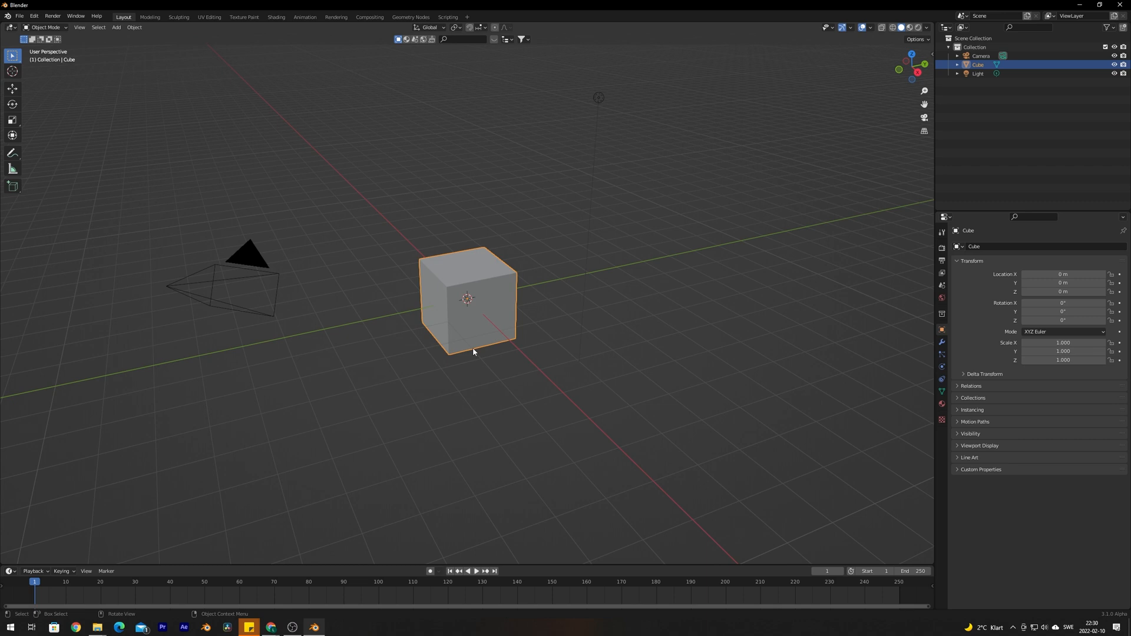
mouse_move(536, 312)
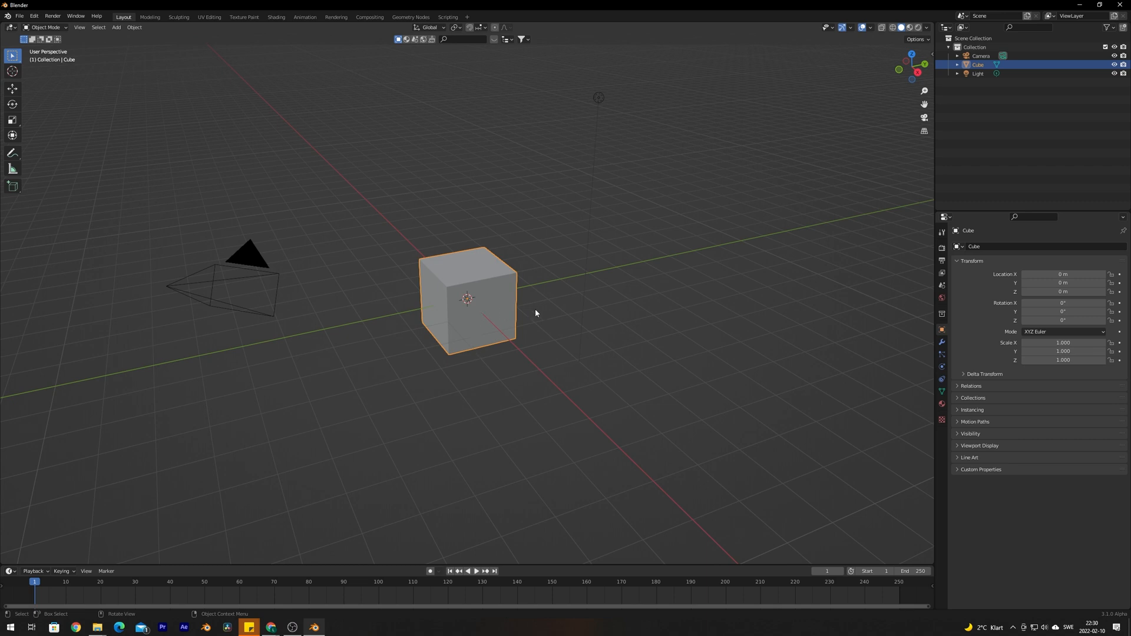
mouse_move(476, 276)
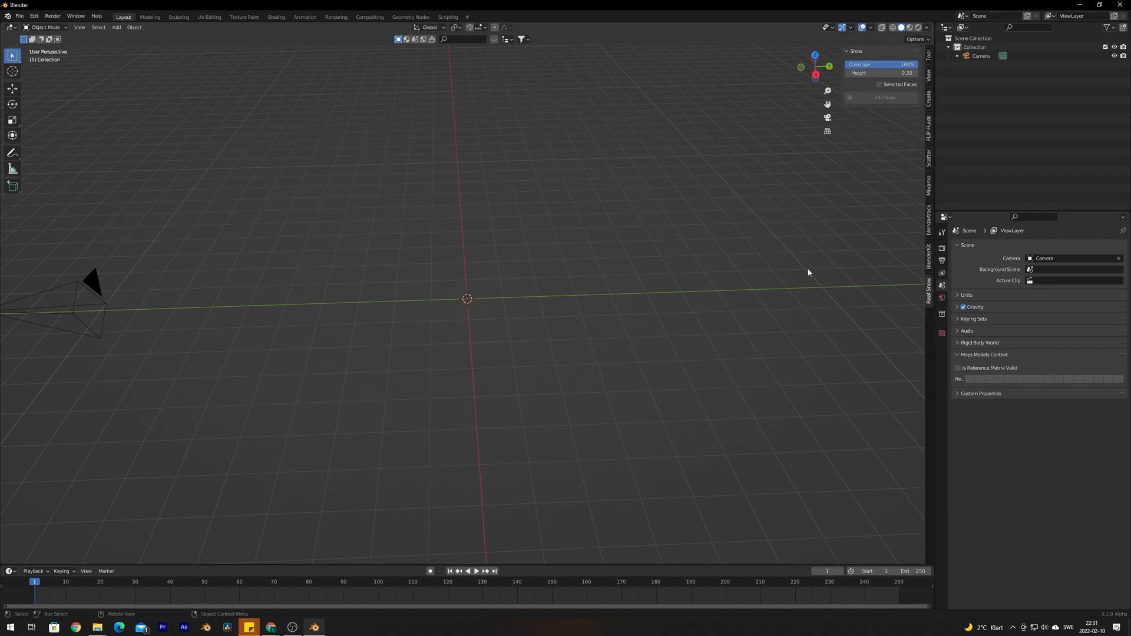
mouse_move(800, 272)
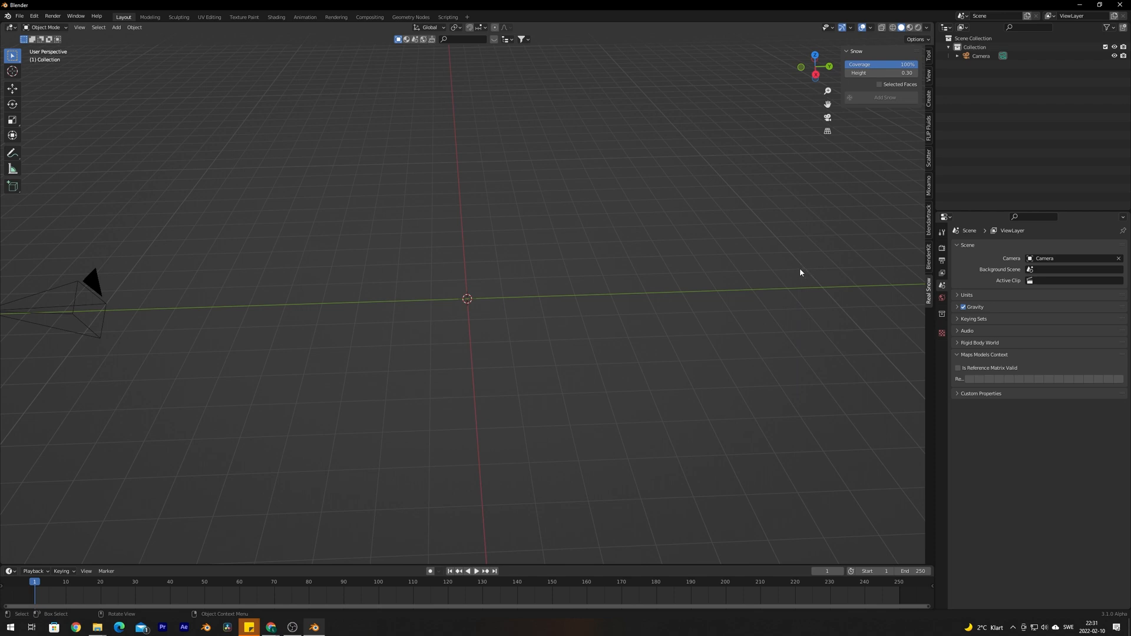
mouse_move(273, 626)
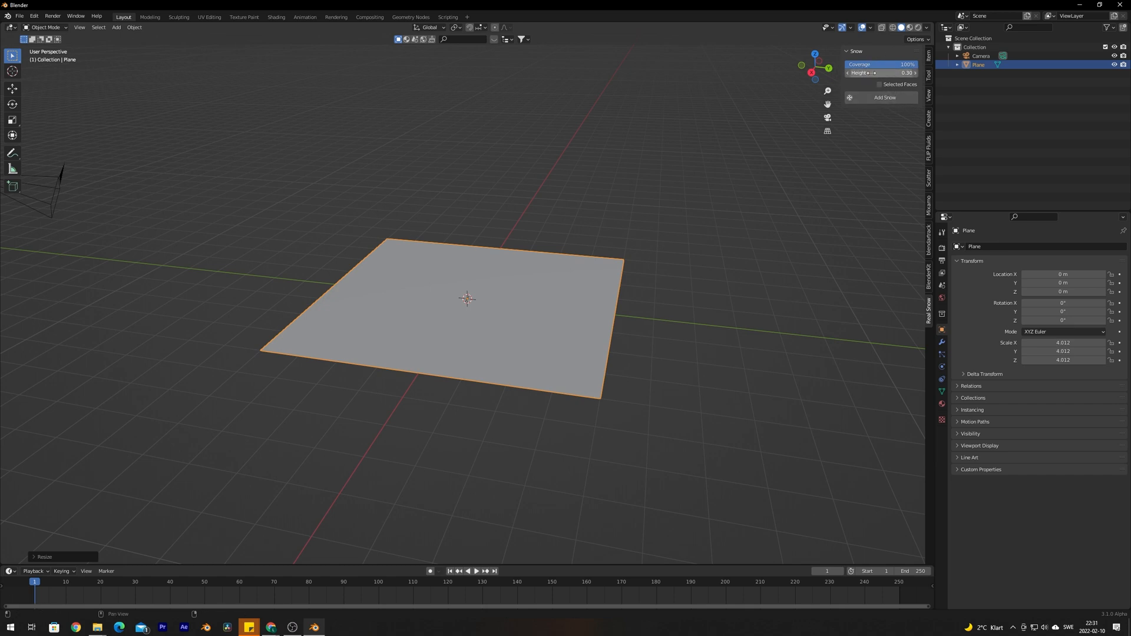
mouse_move(873, 64)
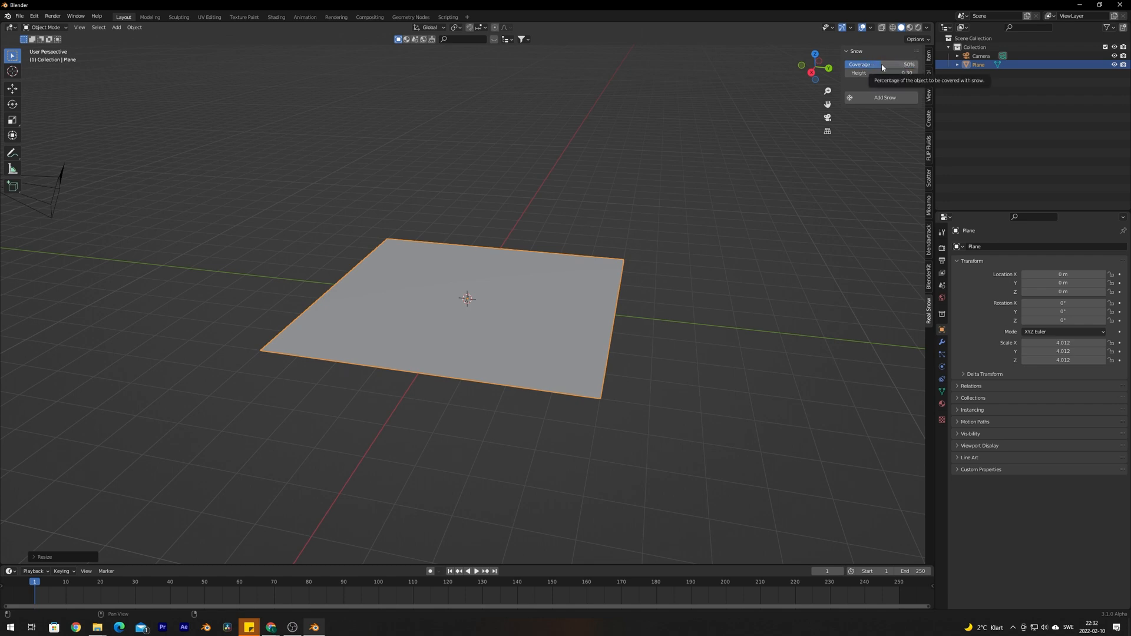
mouse_move(878, 73)
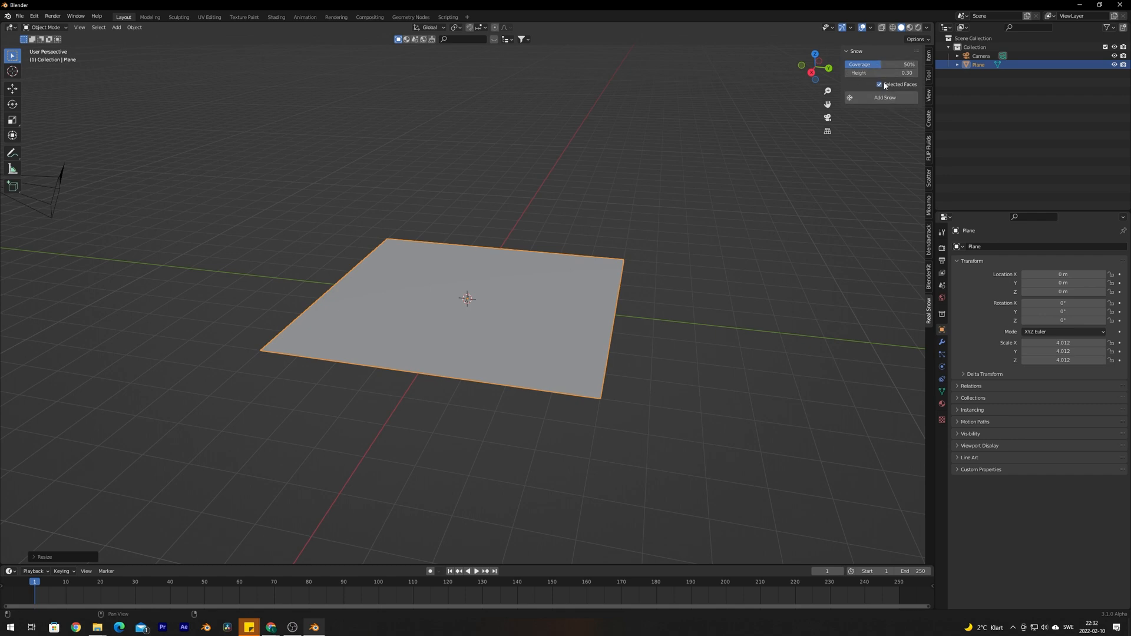
mouse_move(888, 84)
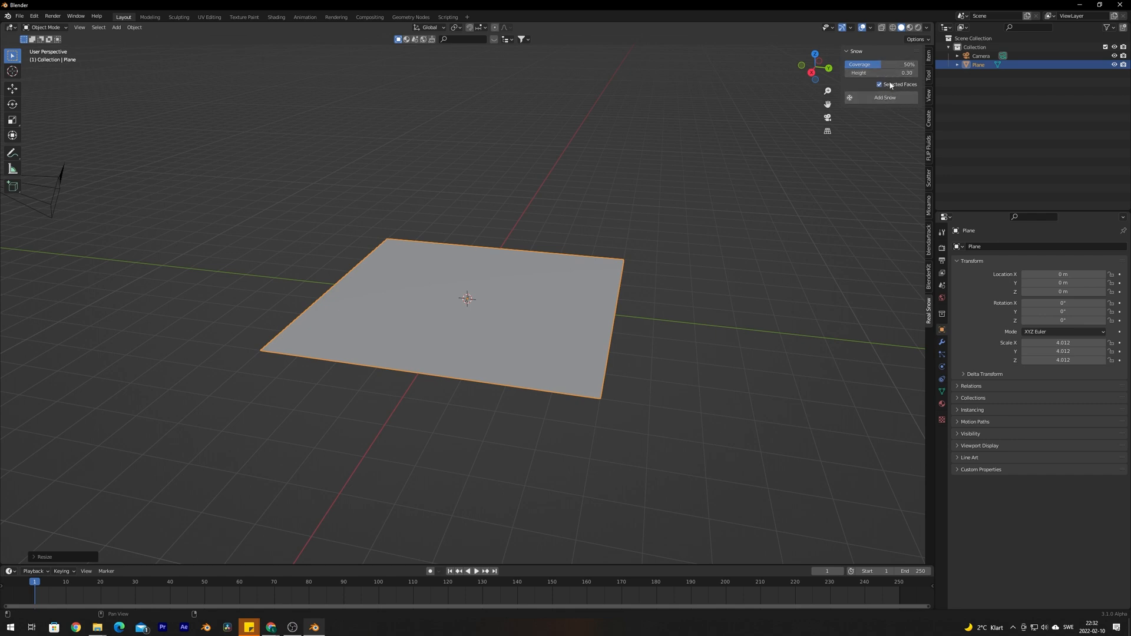
left_click(879, 84)
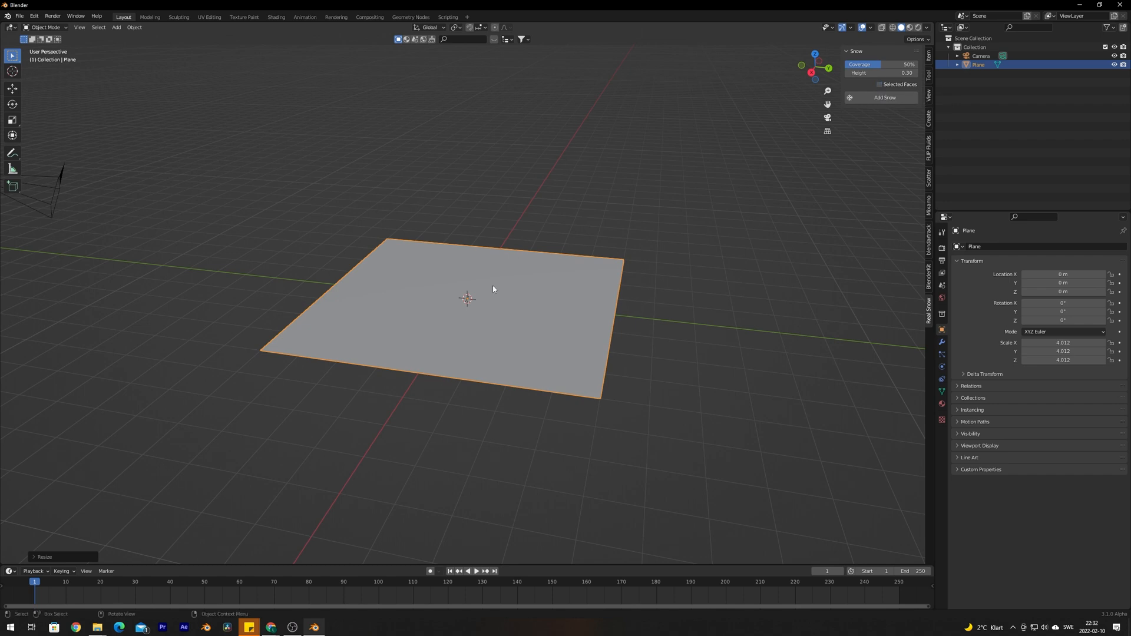
mouse_move(504, 302)
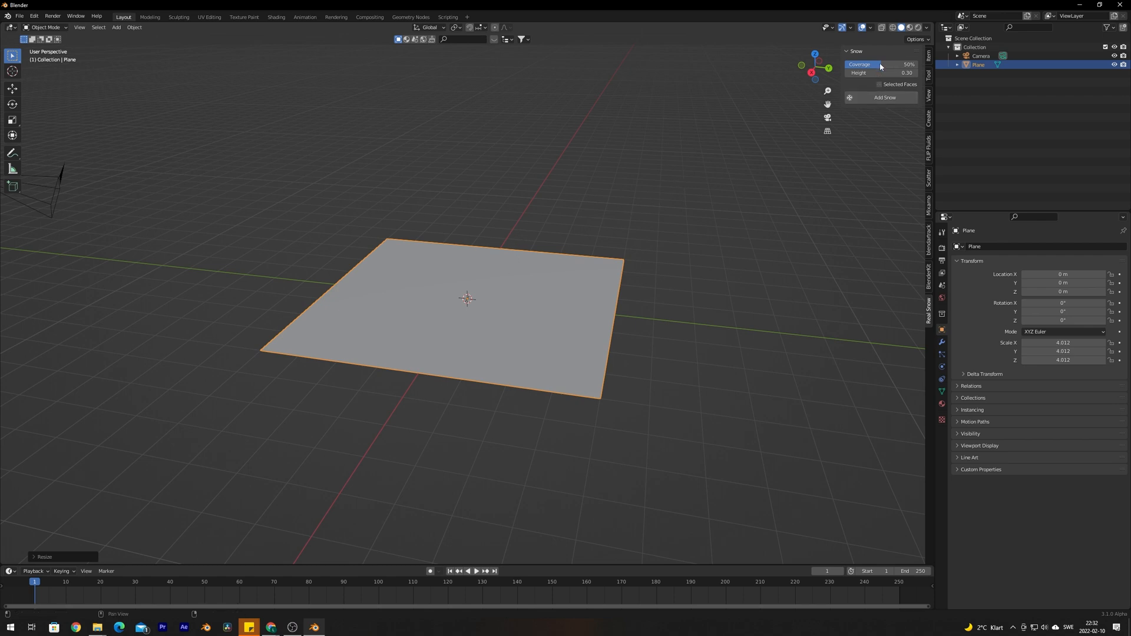
left_click_drag(880, 64, 916, 64)
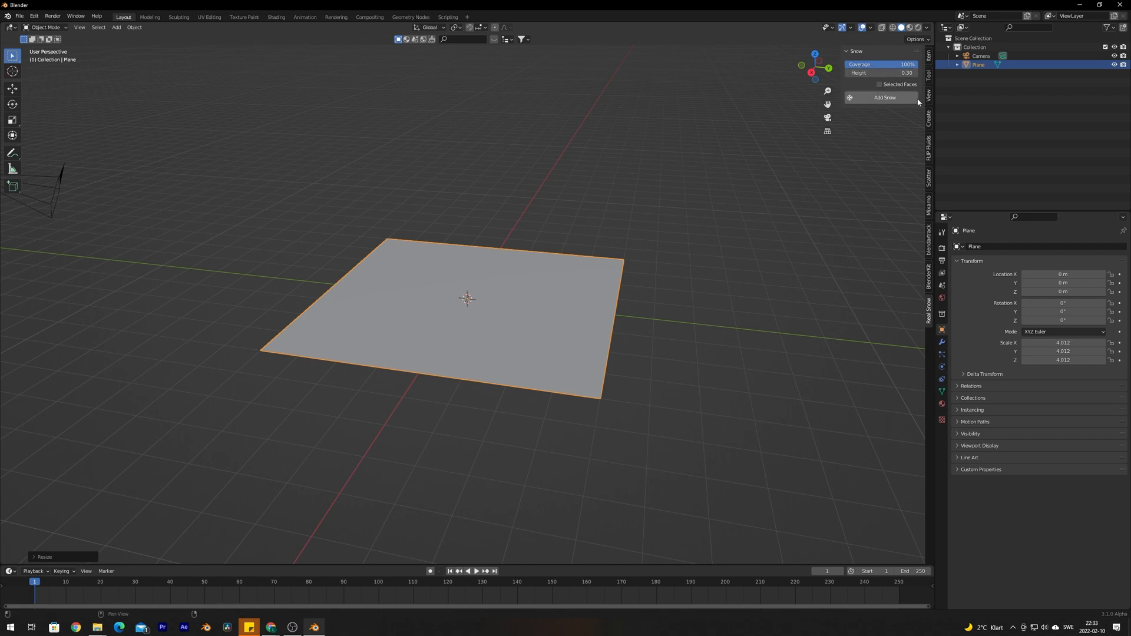
mouse_move(808, 233)
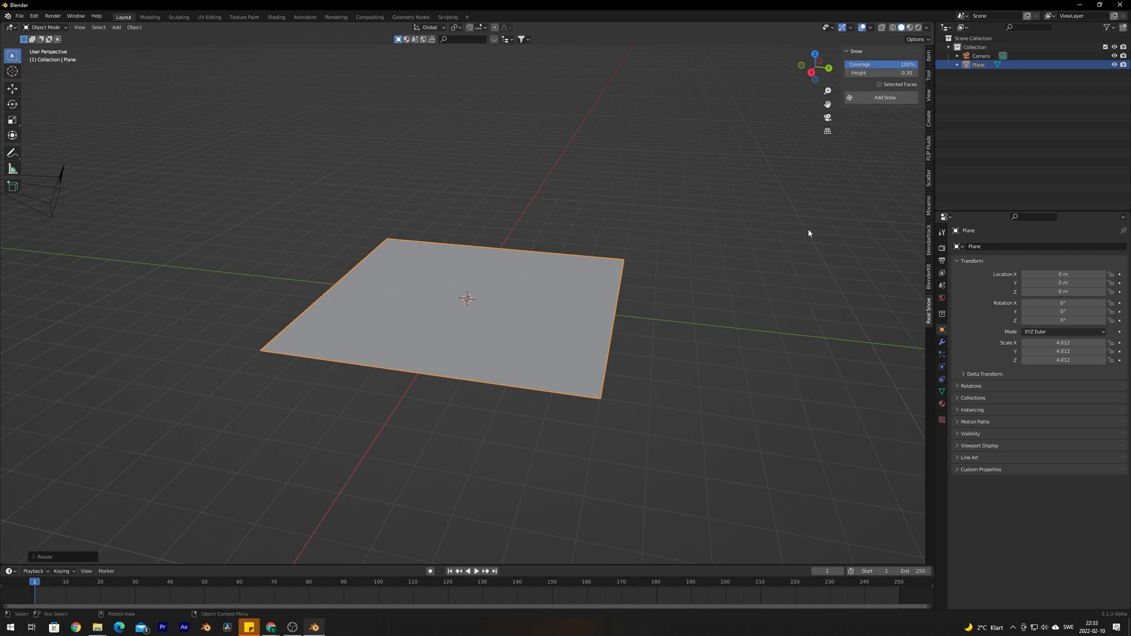
mouse_move(678, 320)
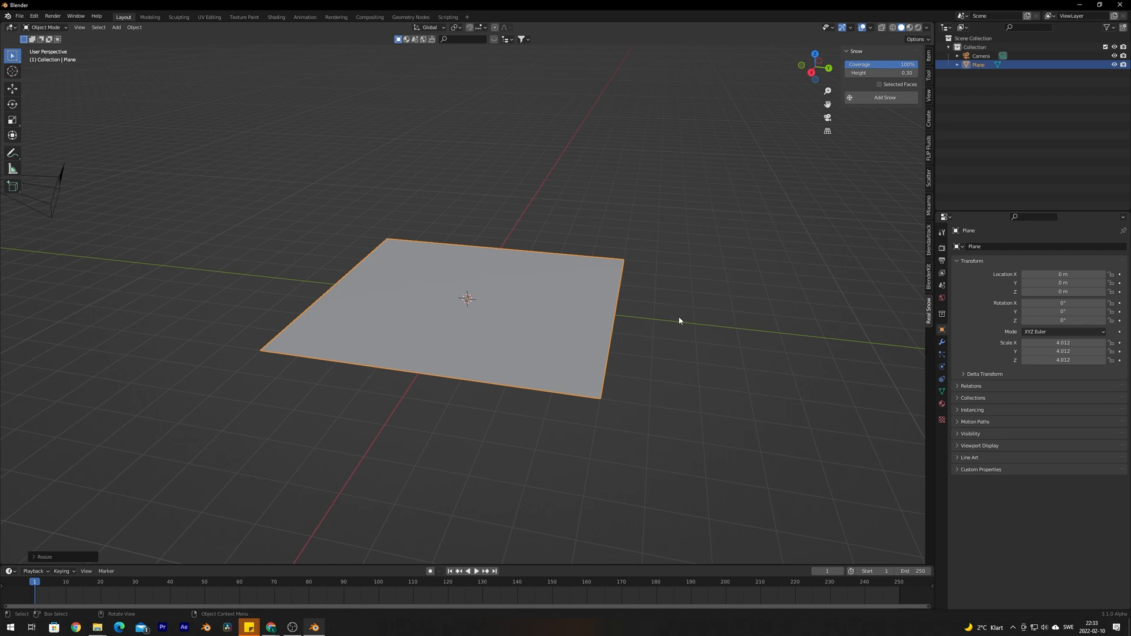
Step: Generate a thick lumpy snow layer, SnowBall.001, over the plane and select it
left_click(884, 97)
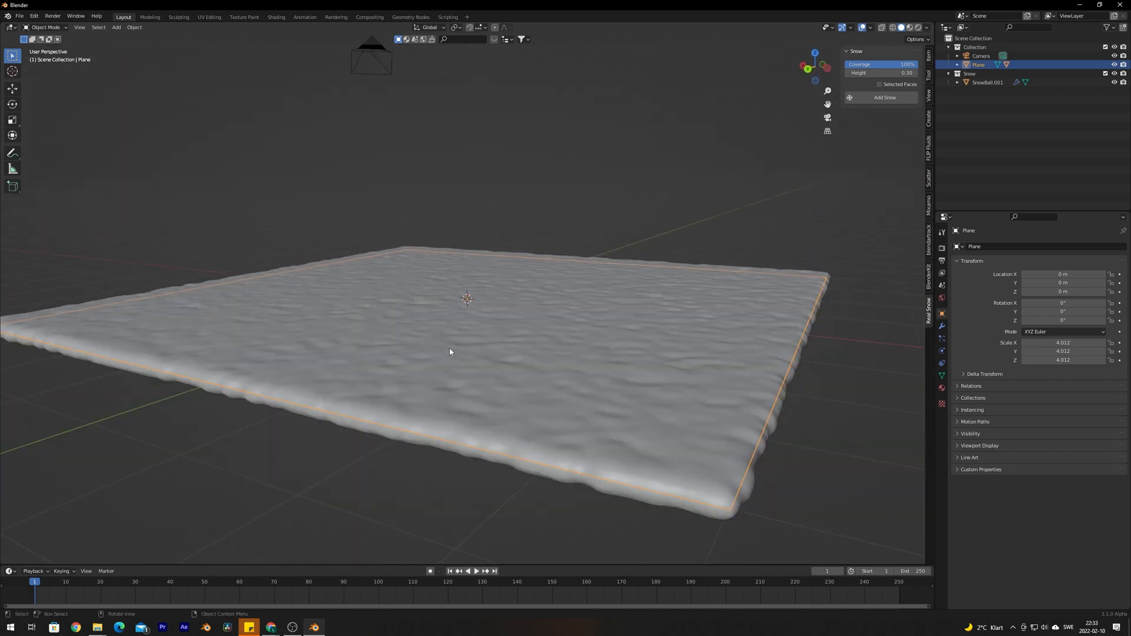
left_click_drag(469, 360, 585, 343)
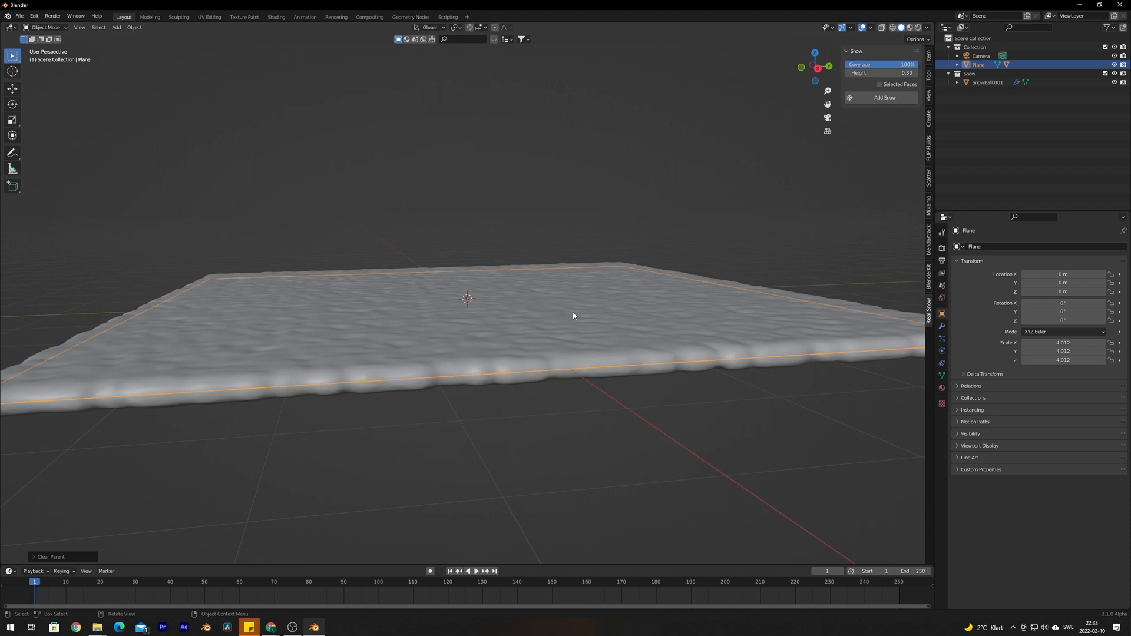
left_click(986, 82)
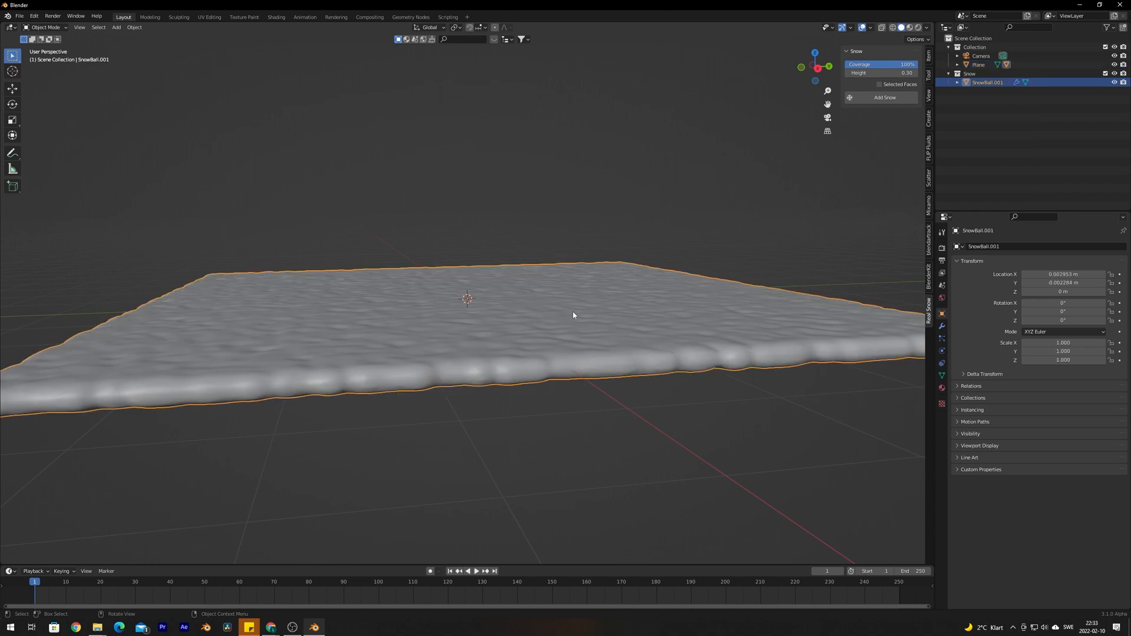
key("alt+p")
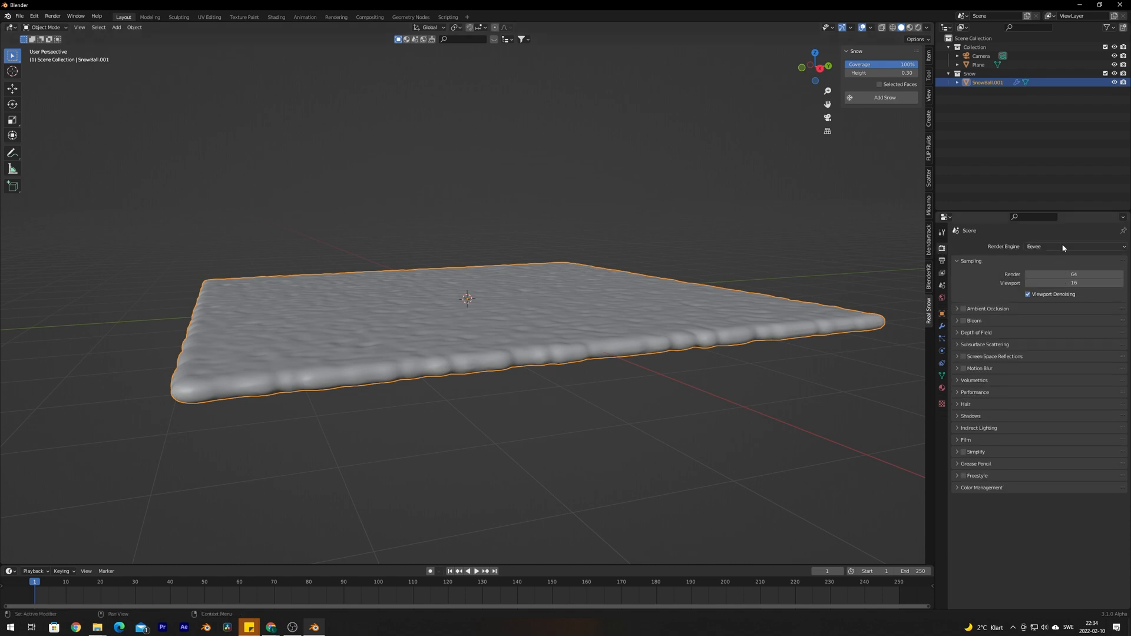
Step: Render with Cycles on GPU Compute using OptiX denoising, and preview with Rendered shading
left_click(1074, 246)
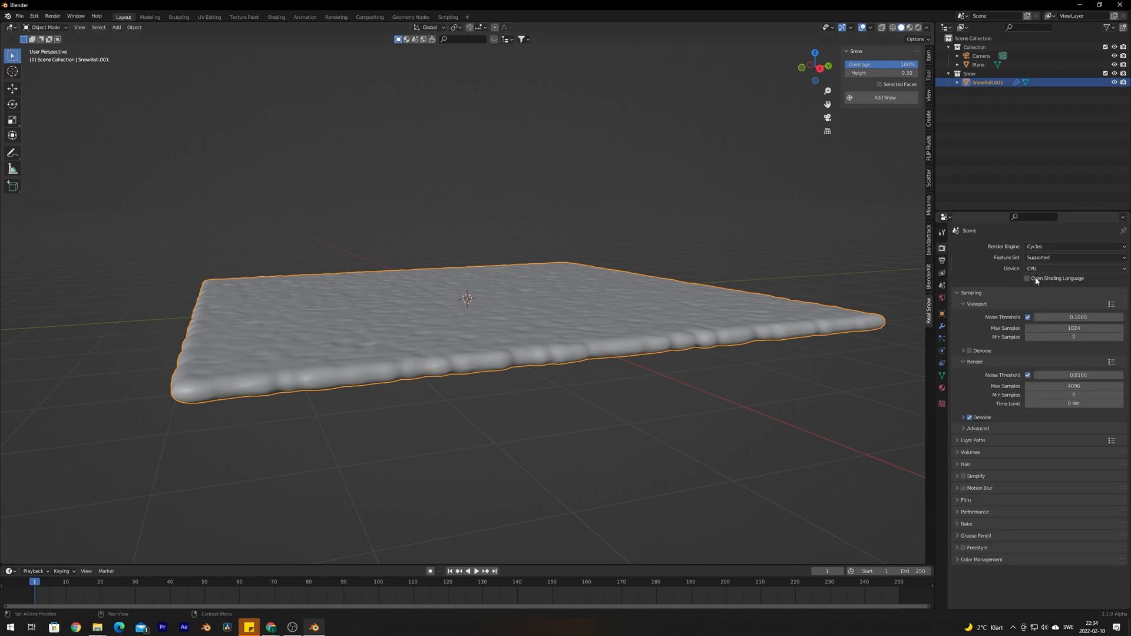
left_click(1073, 268)
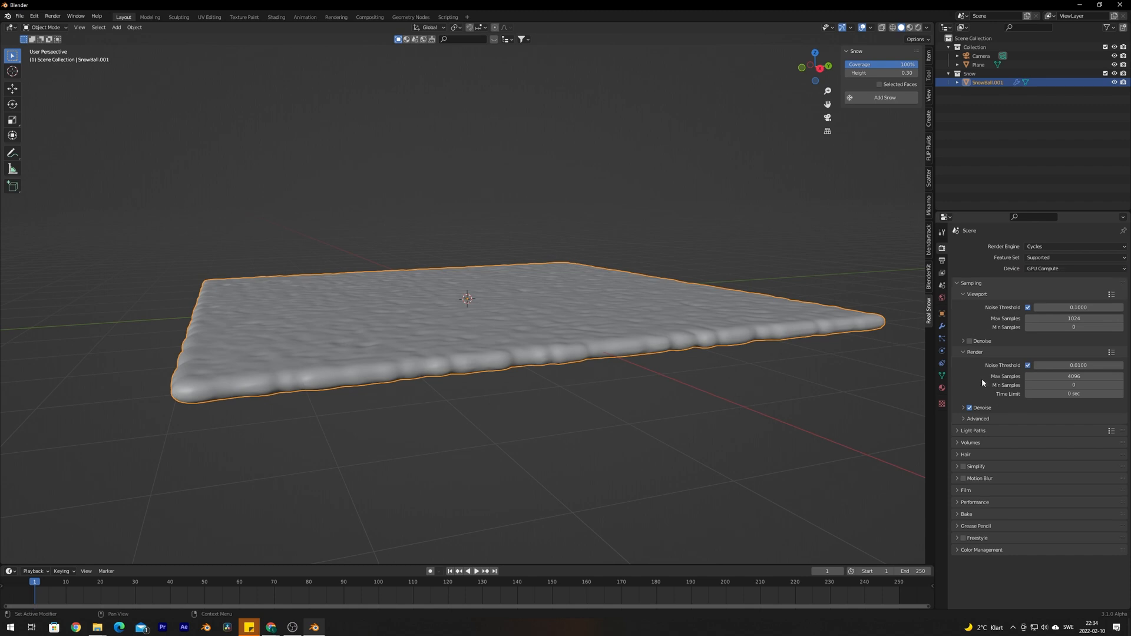
left_click(1071, 421)
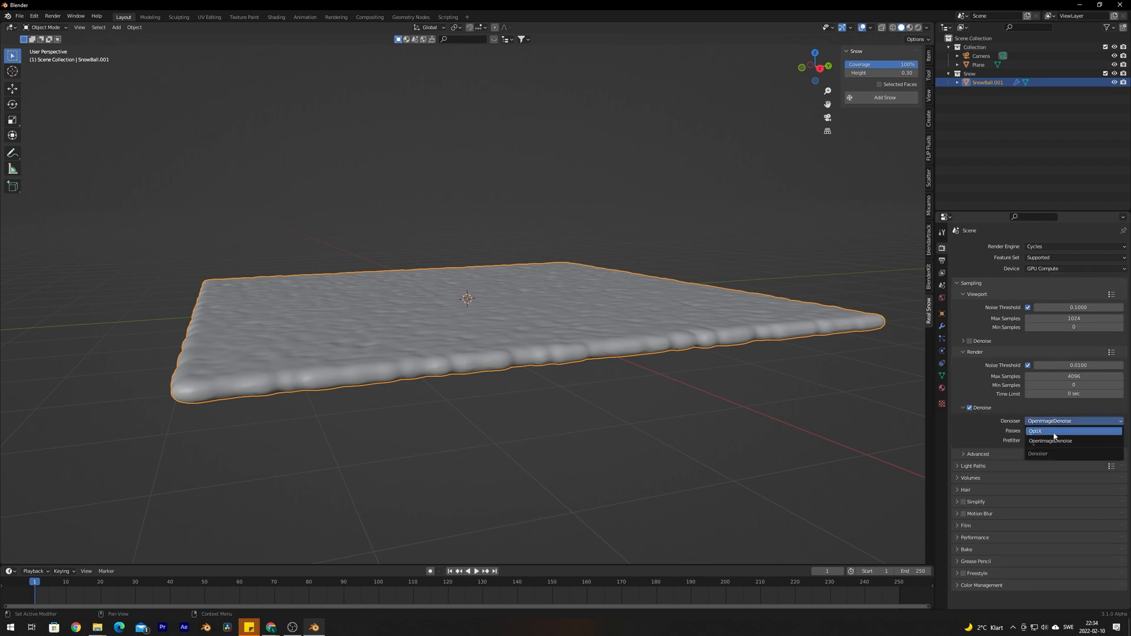
left_click(1036, 431)
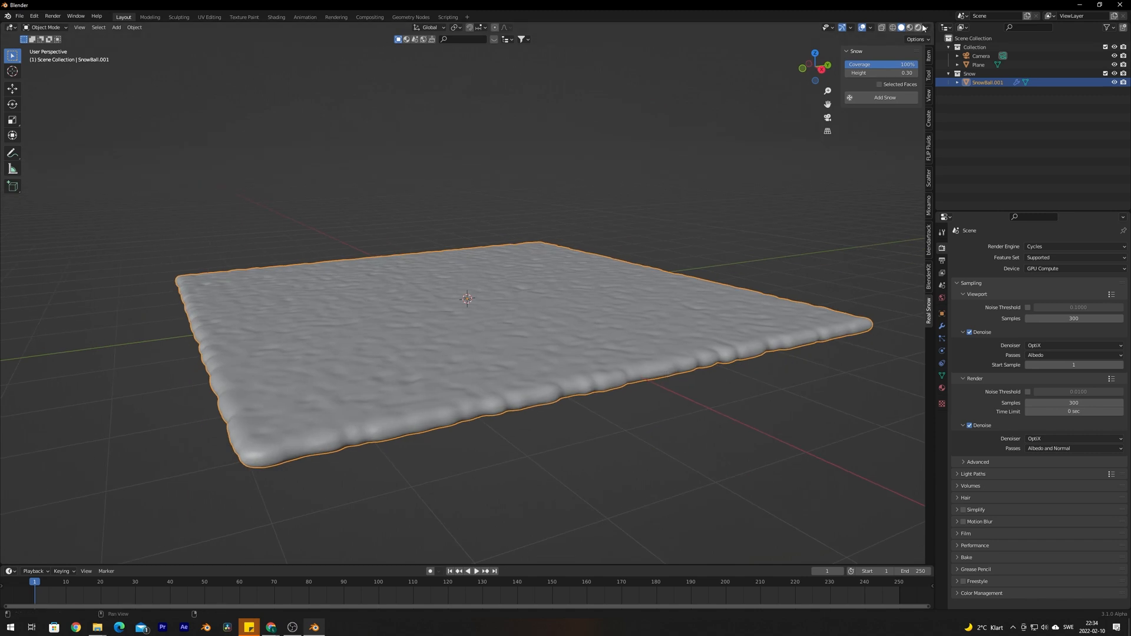
left_click(915, 28)
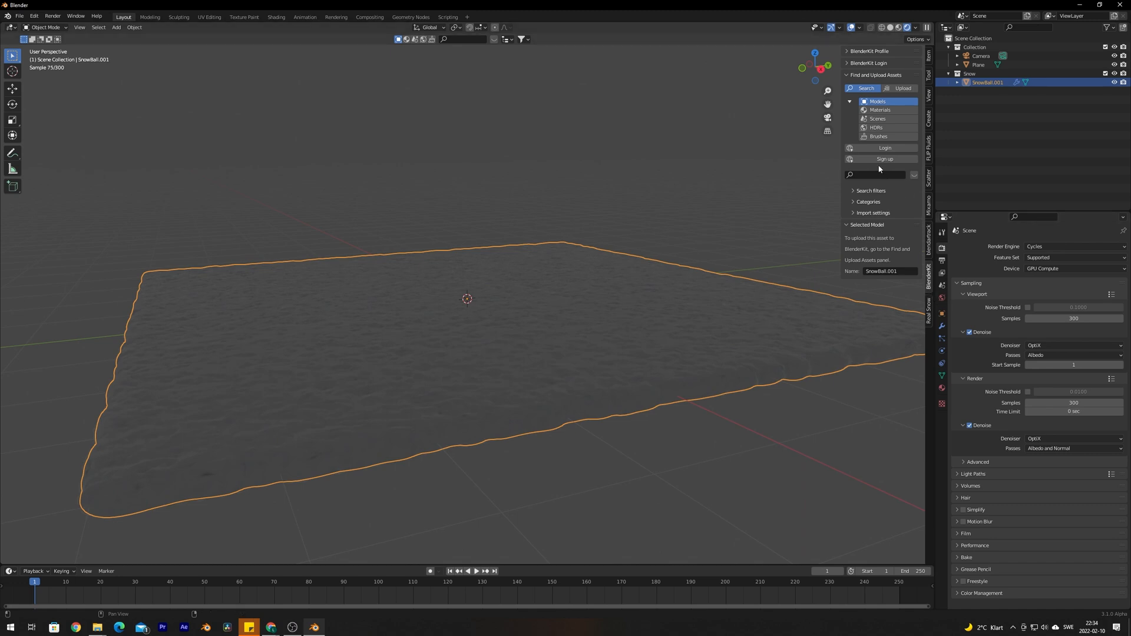
Step: Browse BlenderKit HDRIs and apply a snowy outdoor environment
left_click(876, 128)
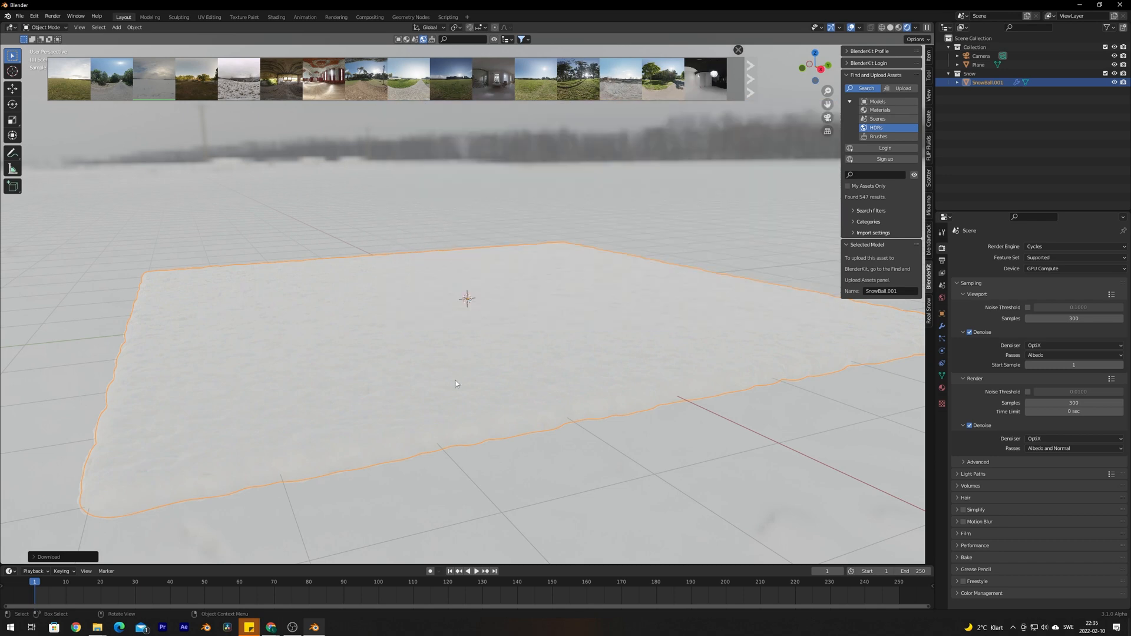
mouse_move(112, 77)
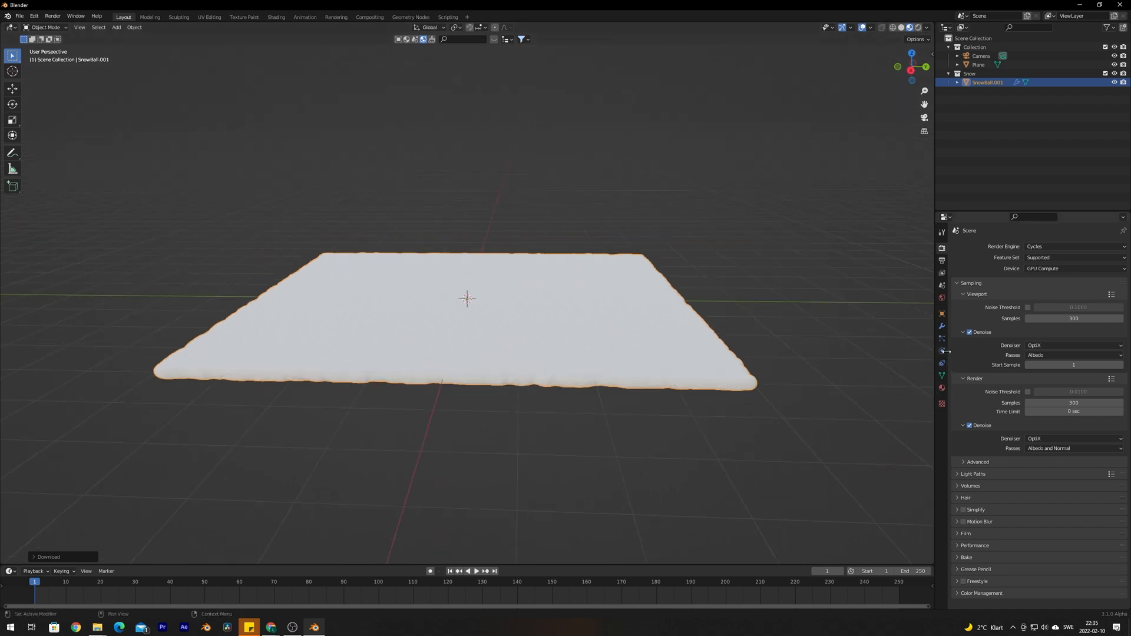
mouse_move(941, 351)
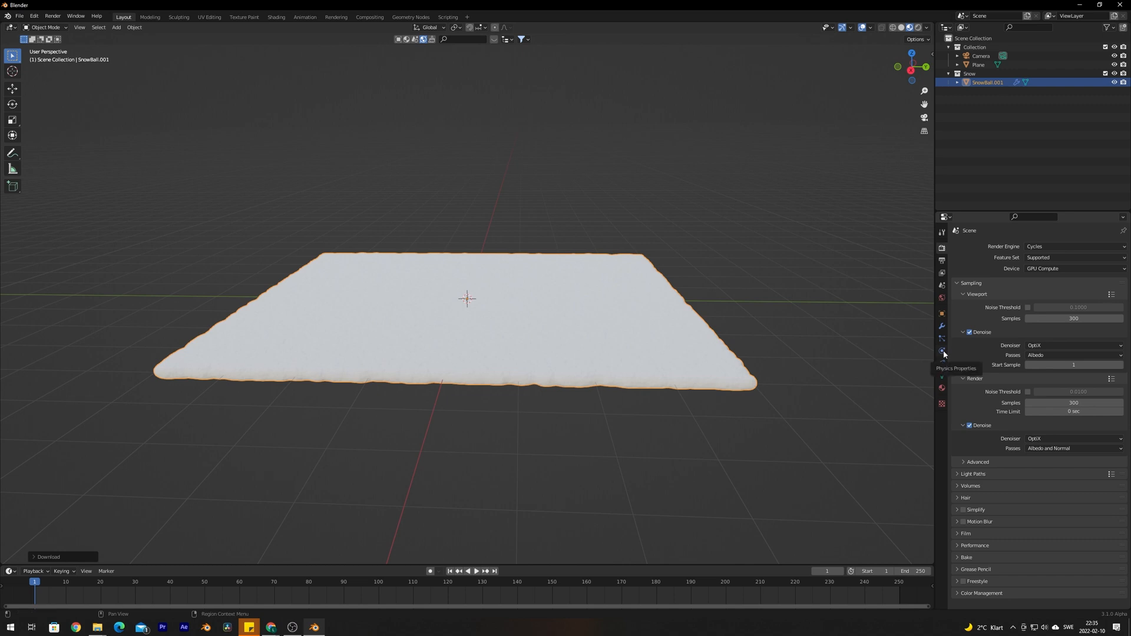
Step: Add Dynamic Paint to SnowBall.001 as a Canvas with a default surface
left_click(942, 350)
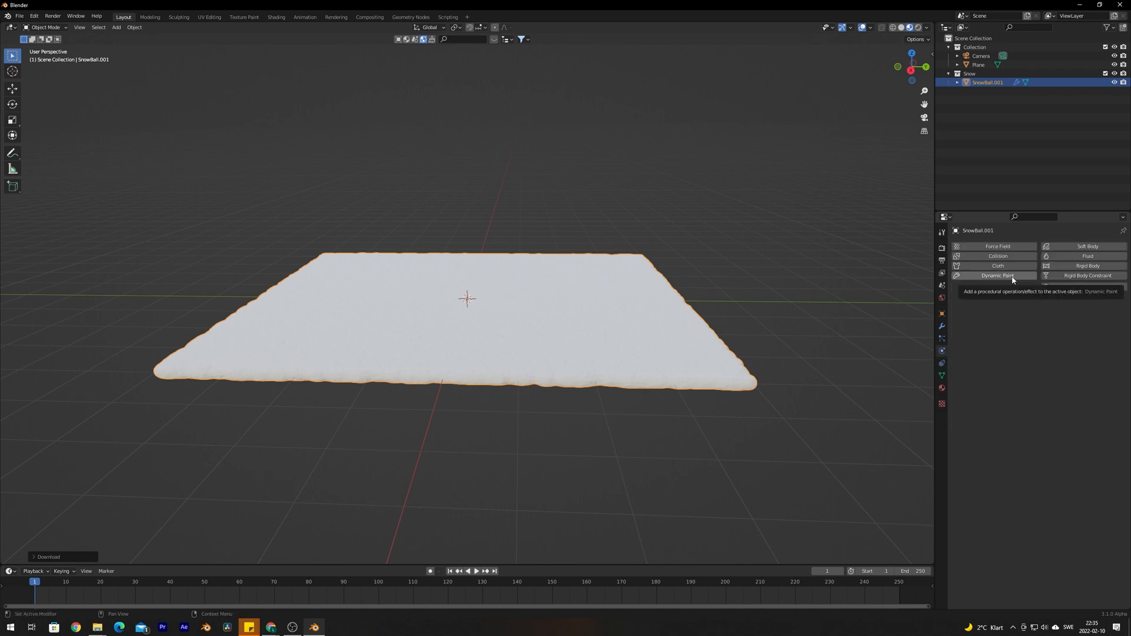
left_click(997, 275)
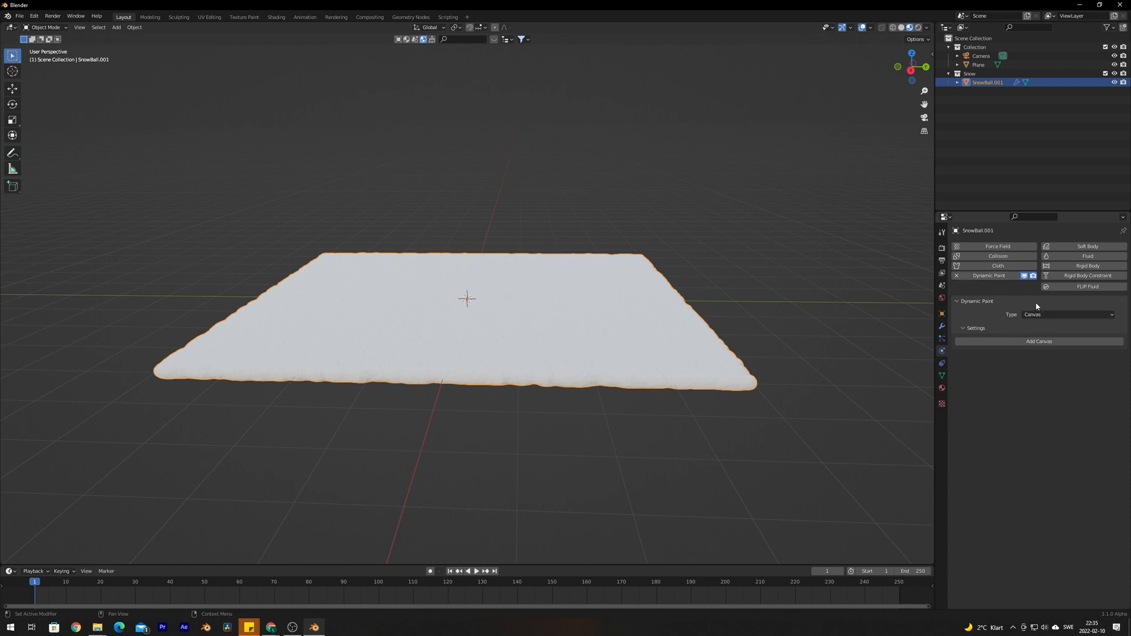
mouse_move(1024, 346)
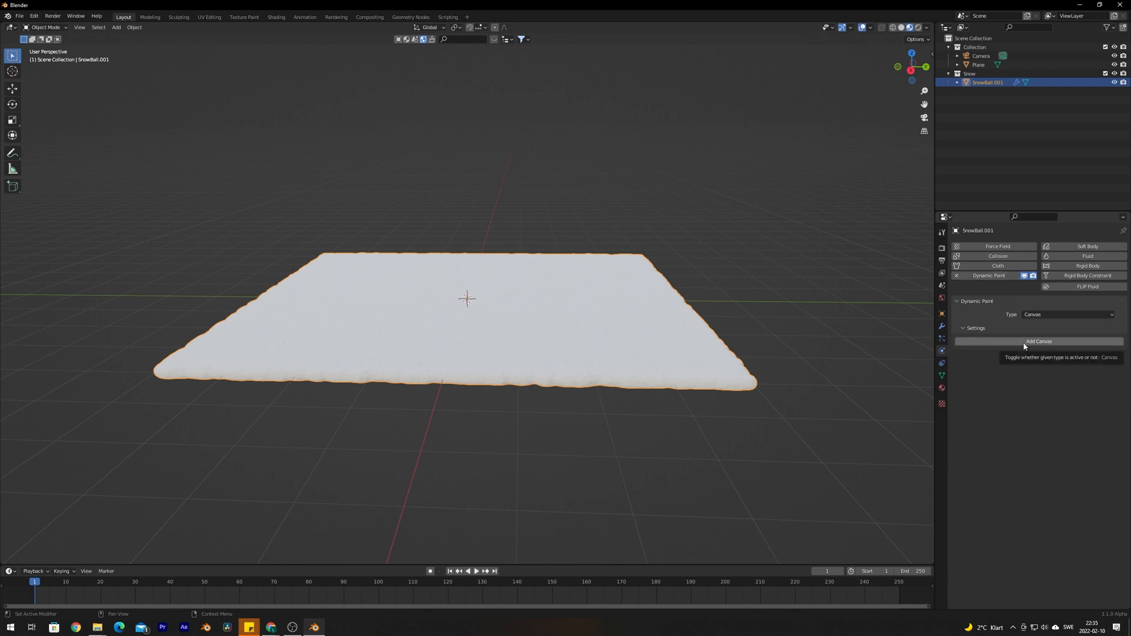
left_click(1039, 340)
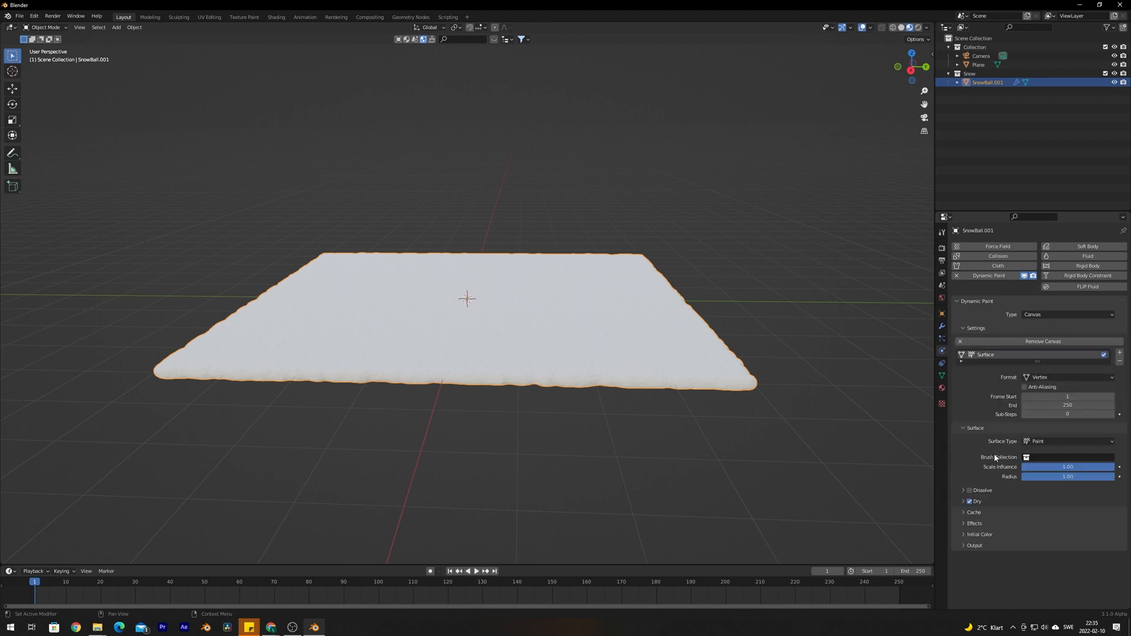
mouse_move(1019, 324)
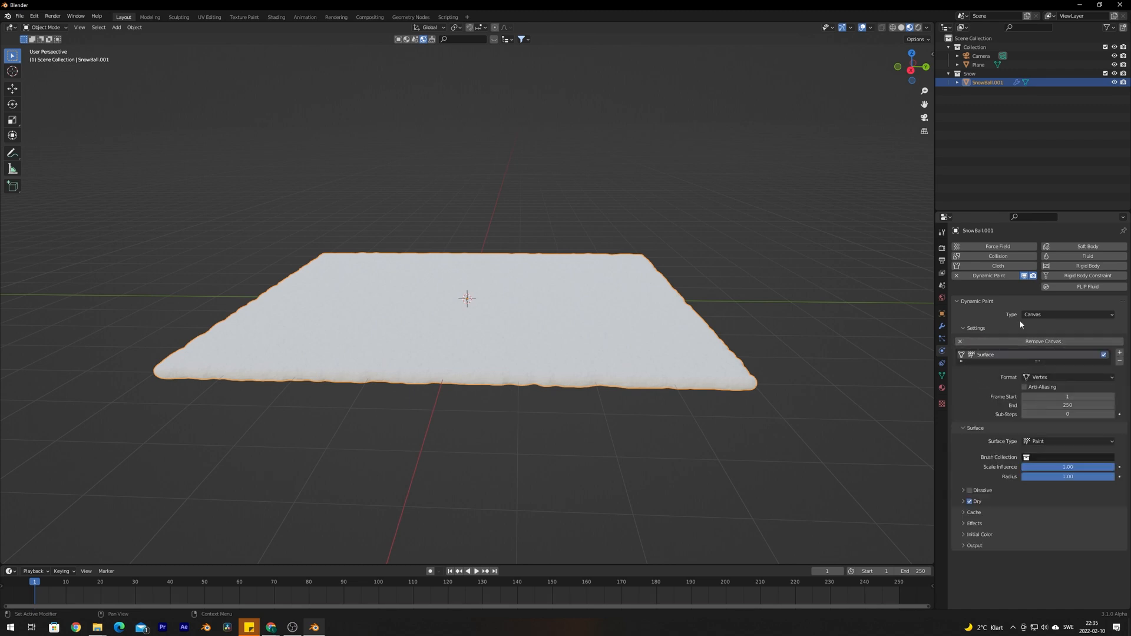
mouse_move(1067, 395)
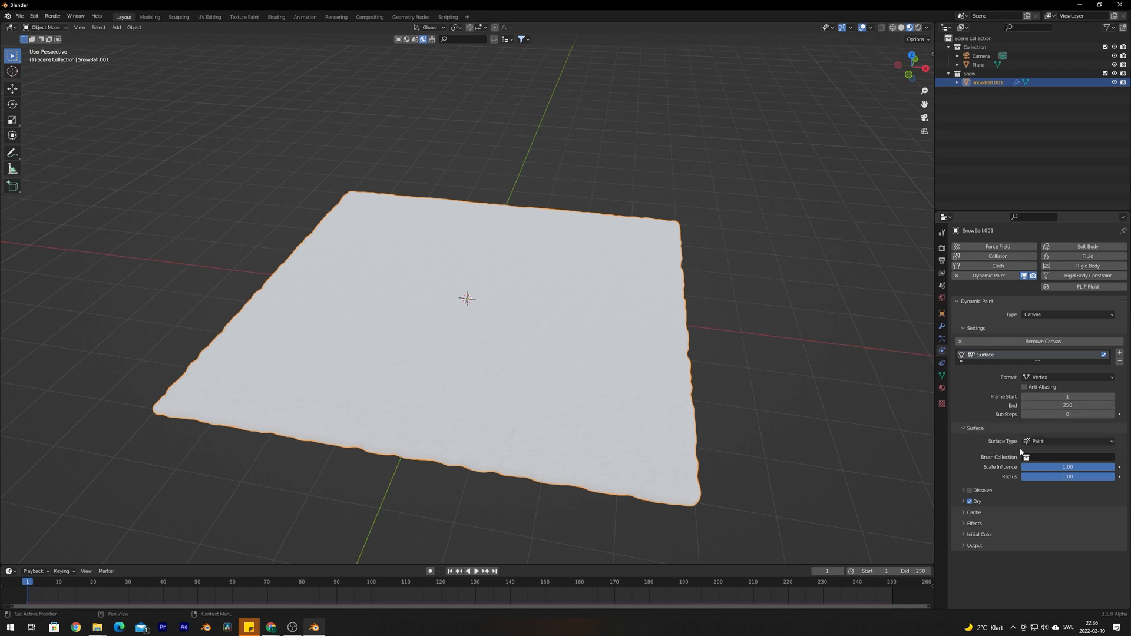
Step: Set the canvas Surface Type to Displace with a 0.8 displace factor
left_click(1067, 440)
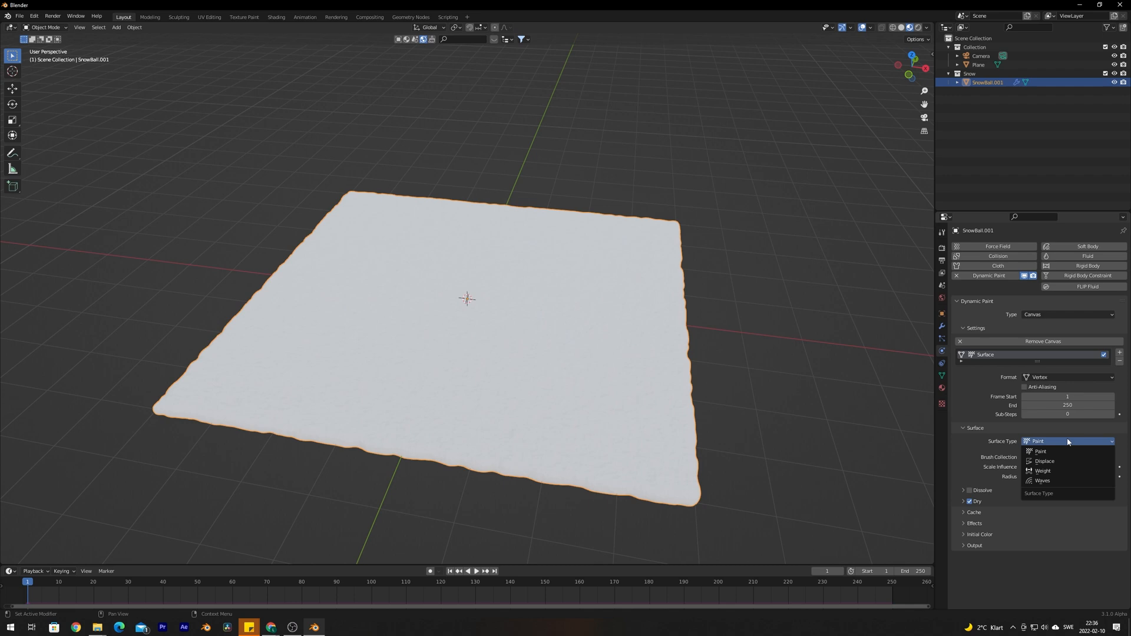
mouse_move(1044, 461)
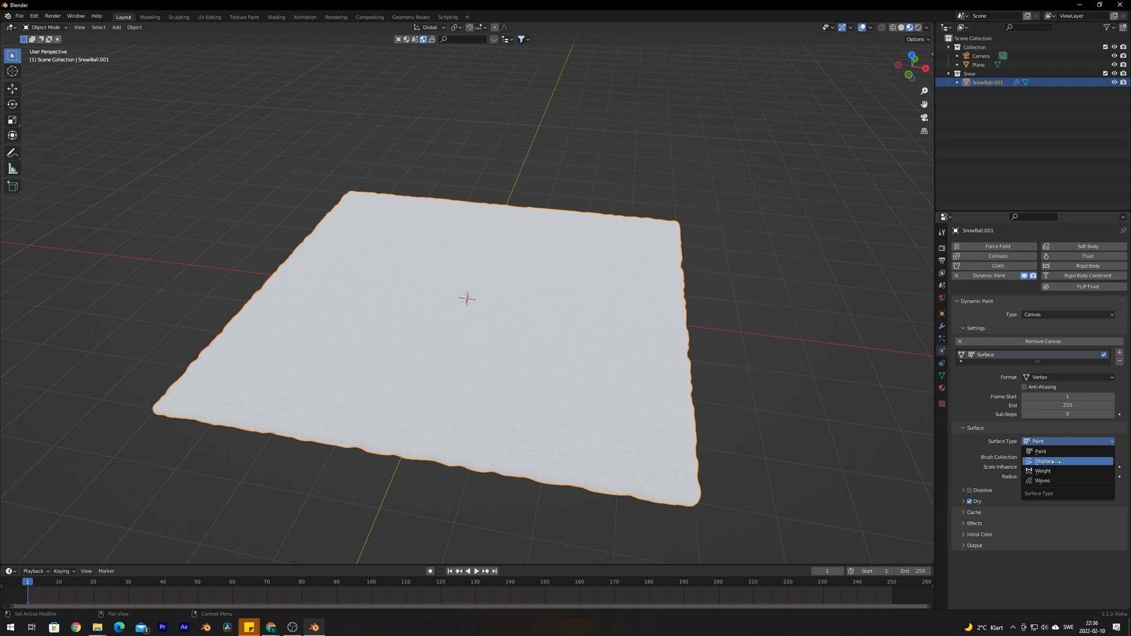
left_click(1044, 461)
type("0.6")
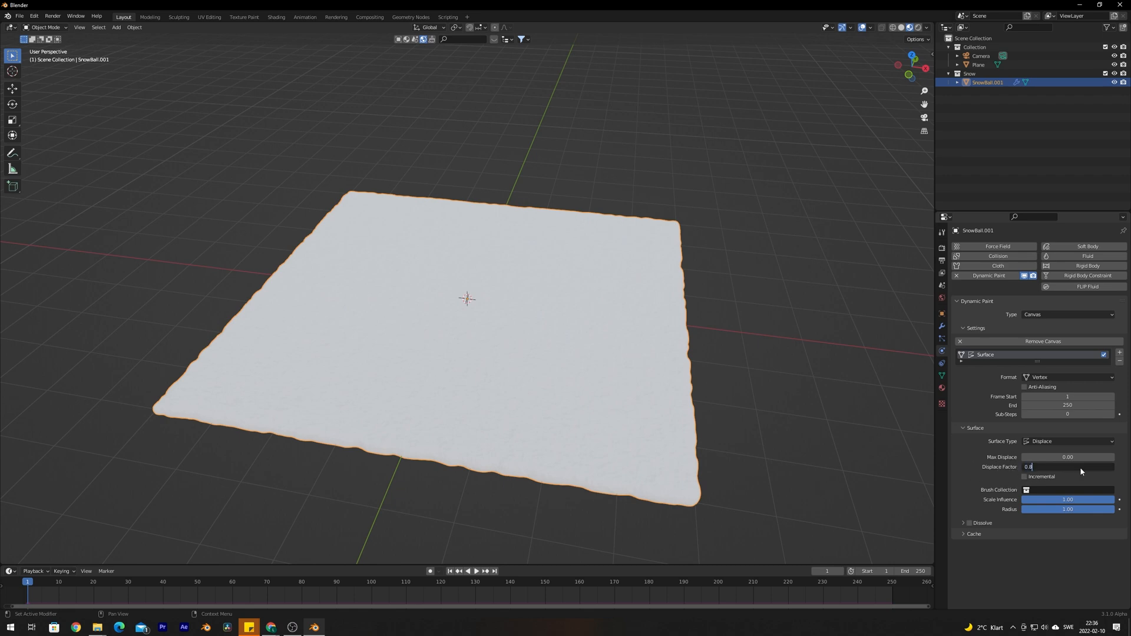
key("Enter")
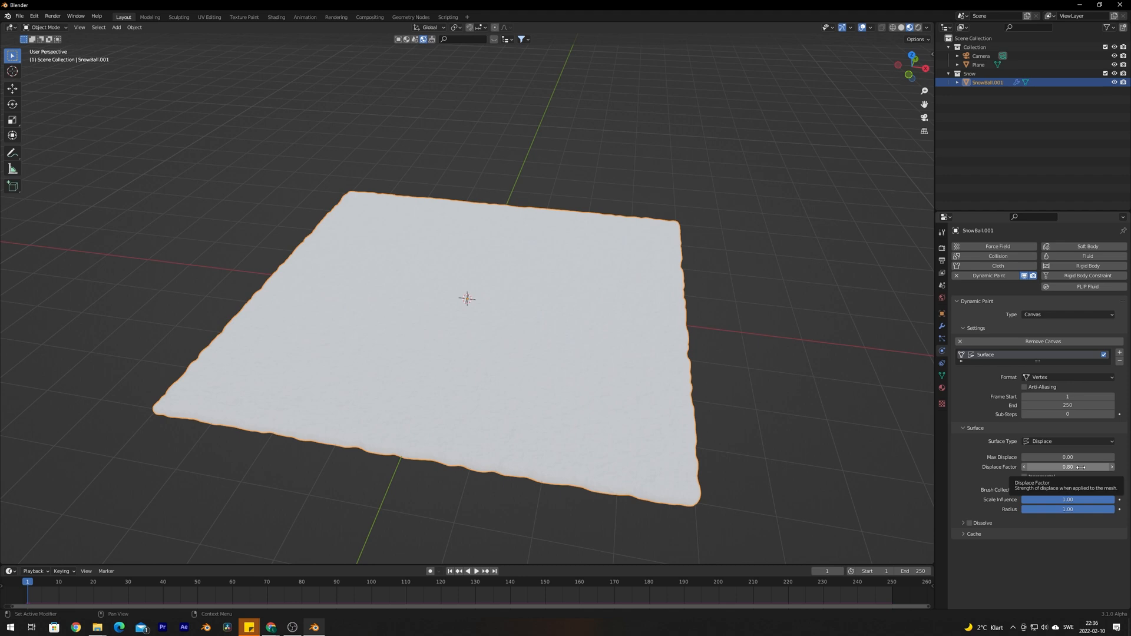
mouse_move(977, 513)
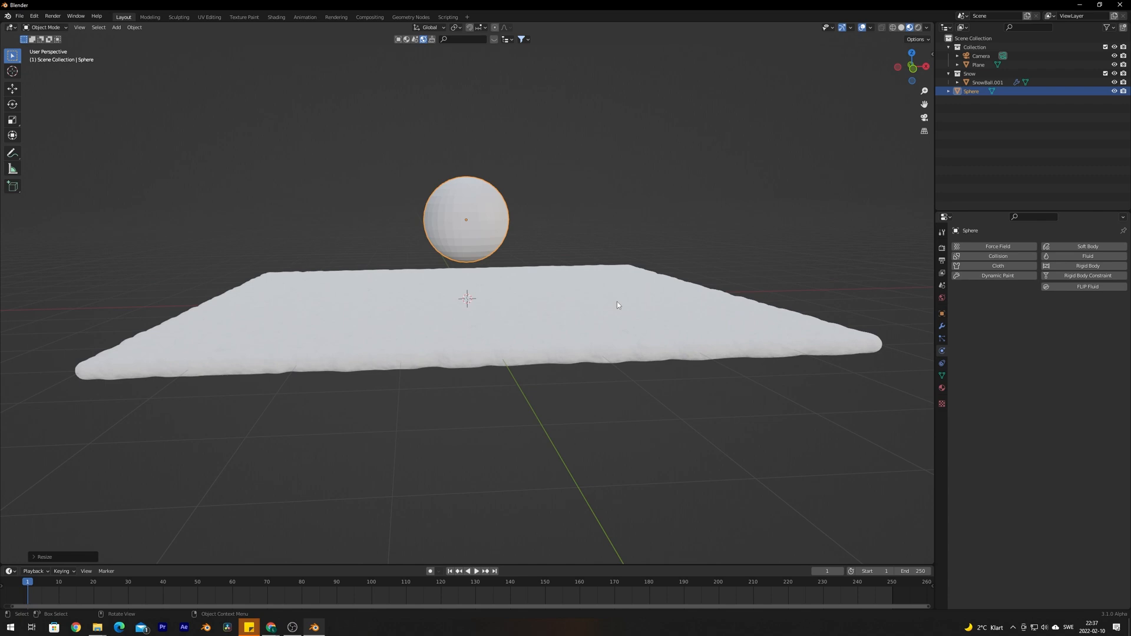
Step: Select the snow plane, then reselect the small sphere hovering above it
left_click(987, 82)
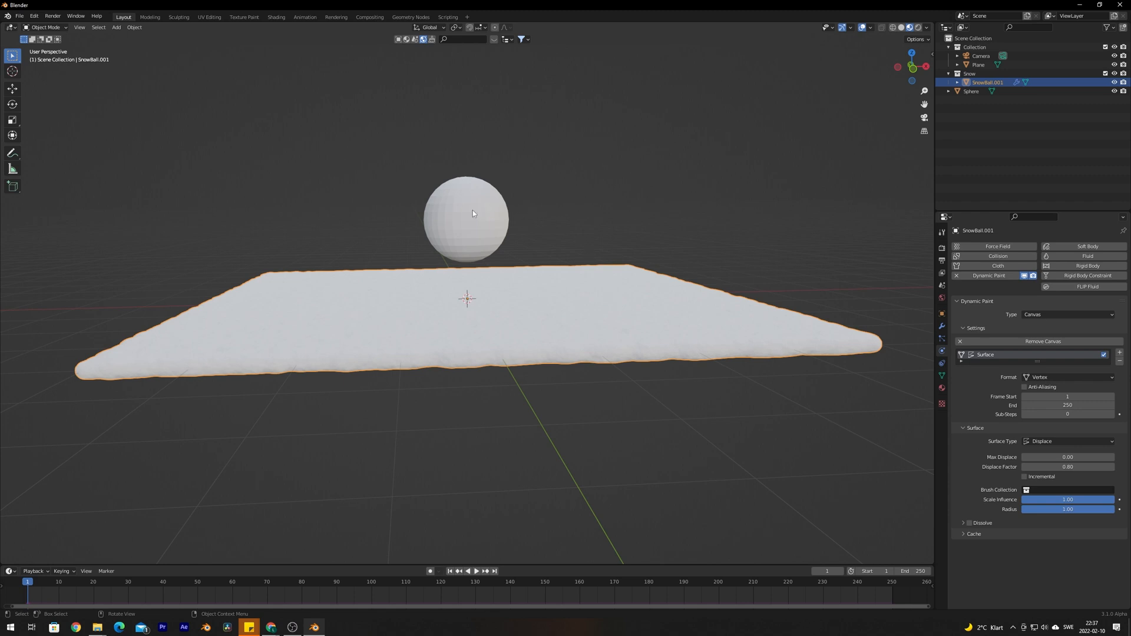
left_click(970, 90)
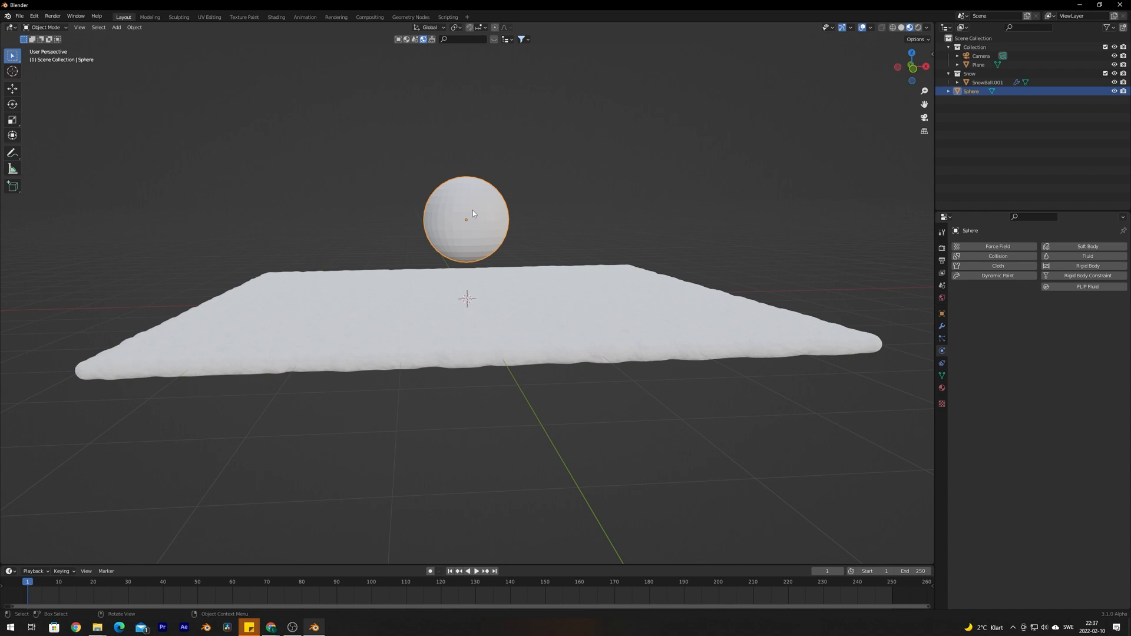
mouse_move(504, 210)
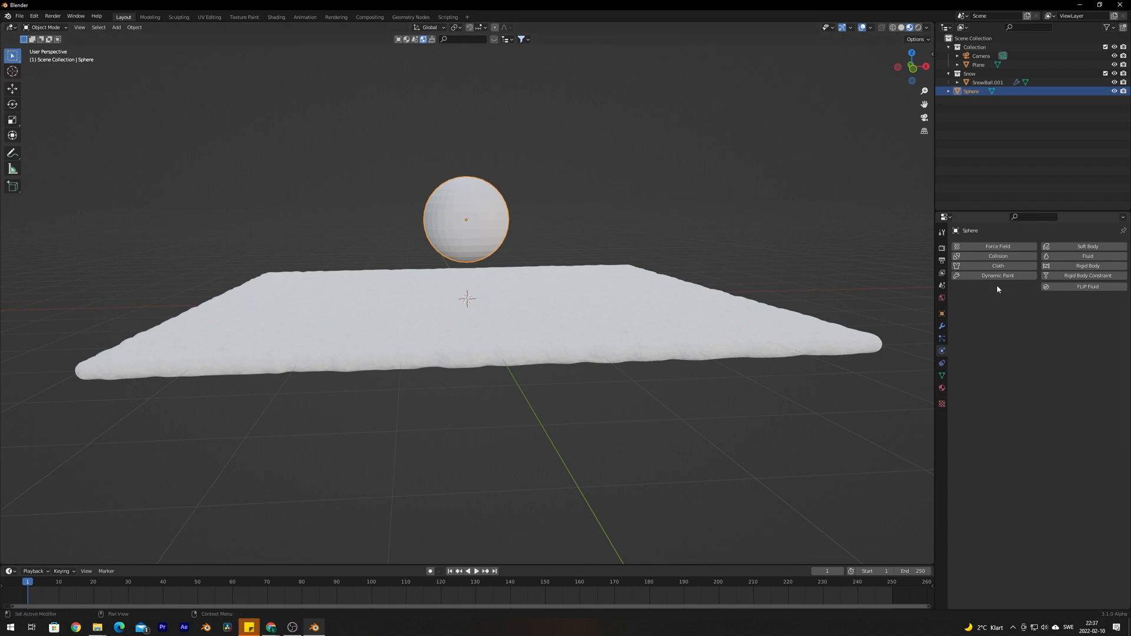
Step: Add a Dynamic Paint Brush to the sphere and play the animation
left_click(997, 276)
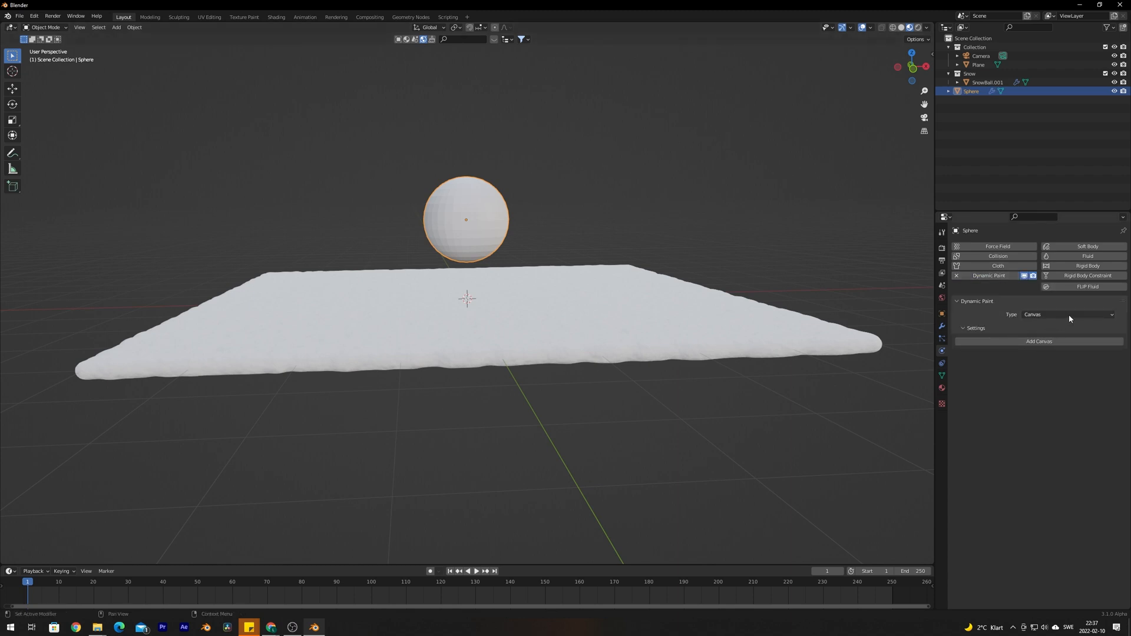
left_click(1067, 314)
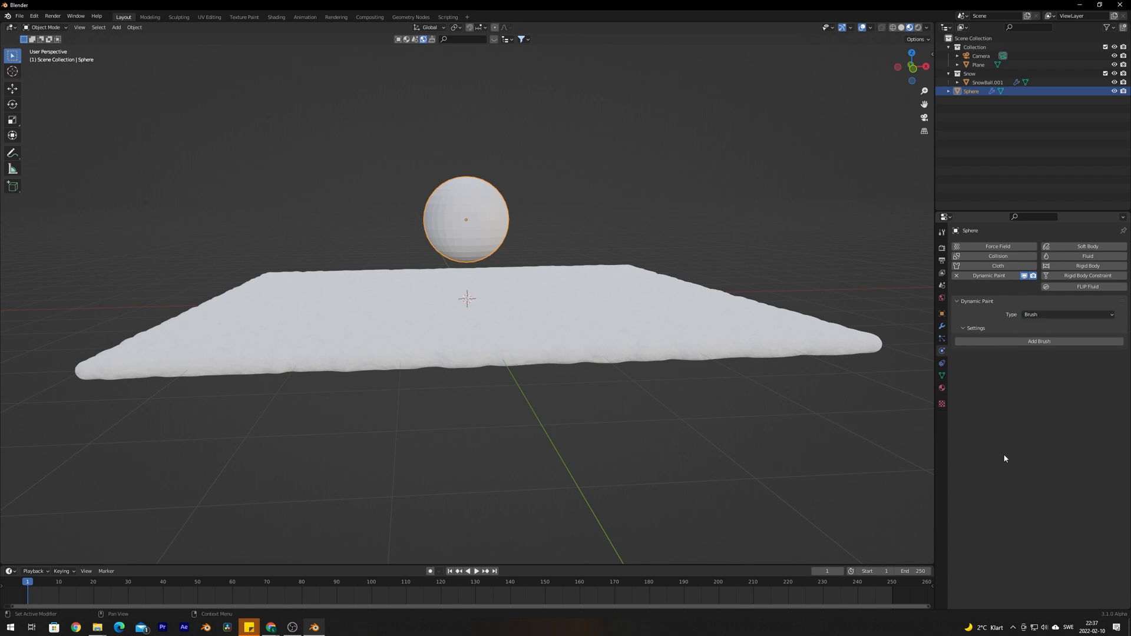
left_click(1039, 341)
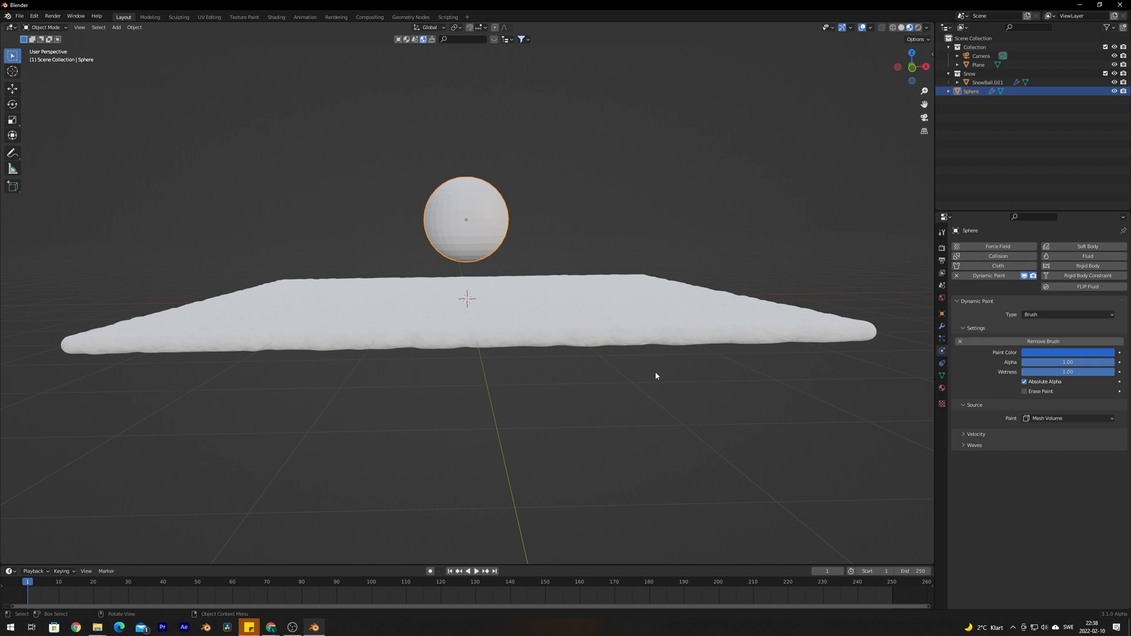
mouse_move(525, 441)
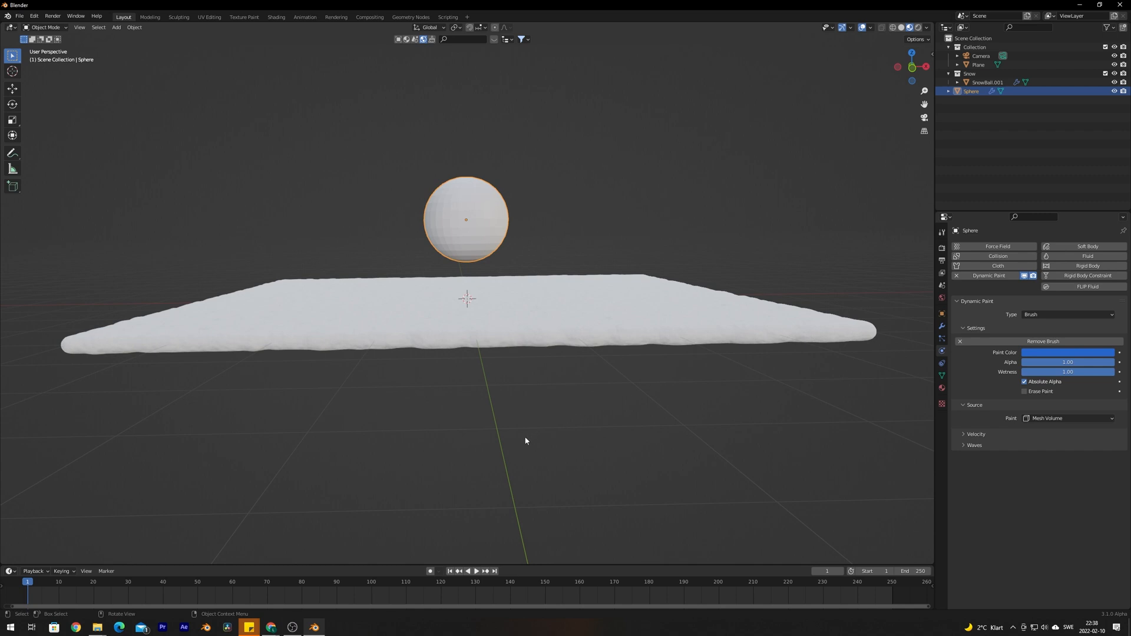
left_click(475, 570)
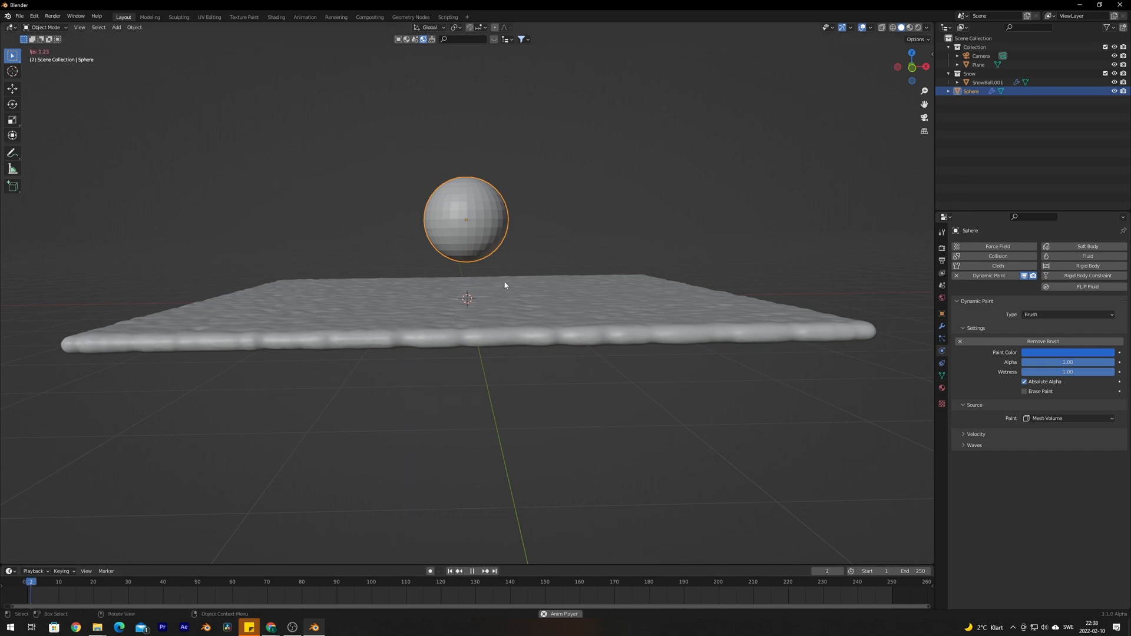
Step: Stop playback and move the sphere down to the snow surface
key("g")
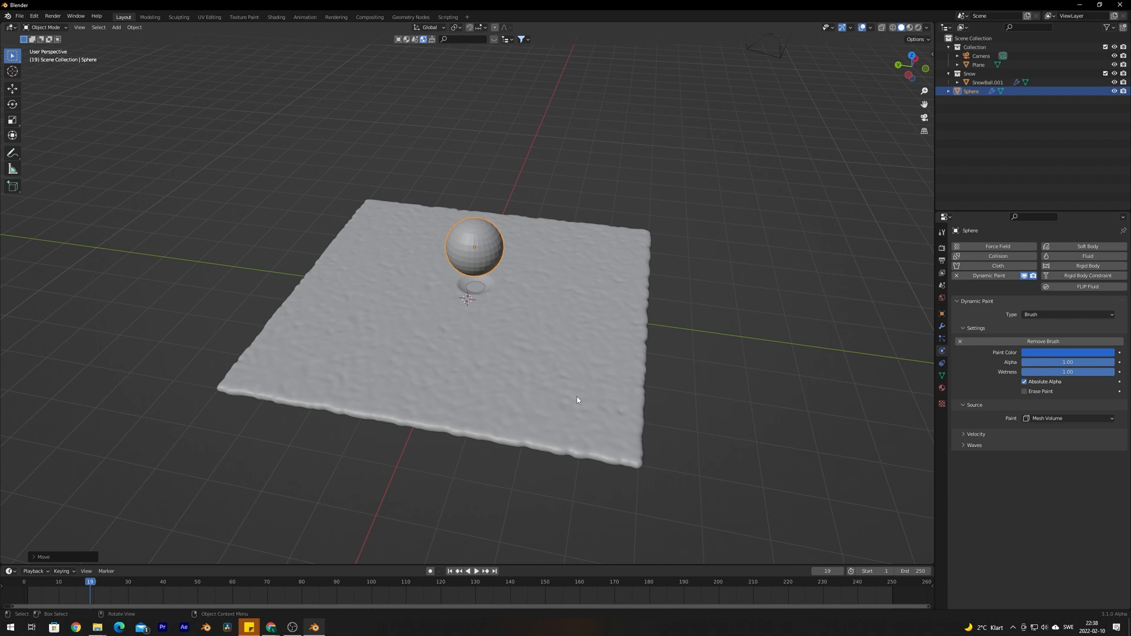
Step: Inspect SnowBall.001's dense vertices in Edit Mode, then return to Object Mode
left_click(987, 81)
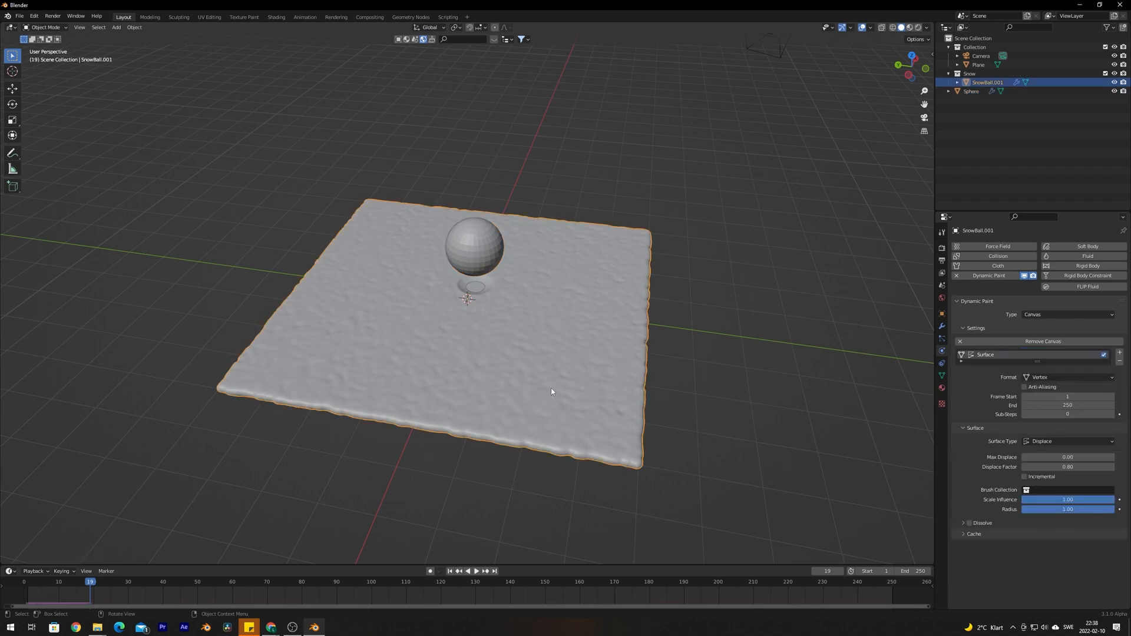
key("Tab")
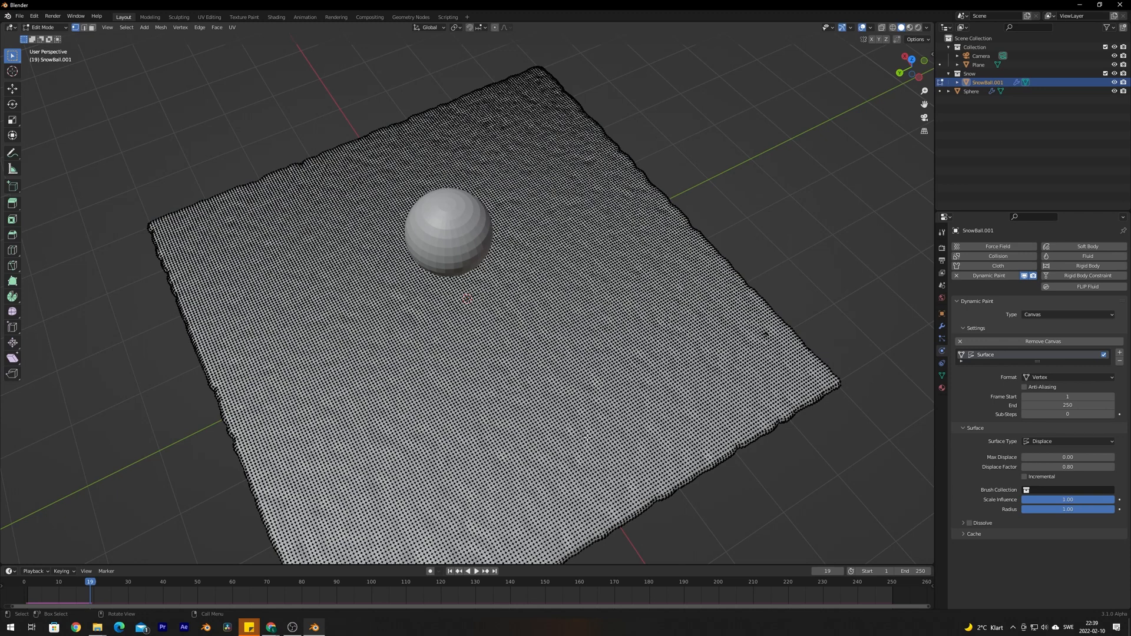
key("Tab")
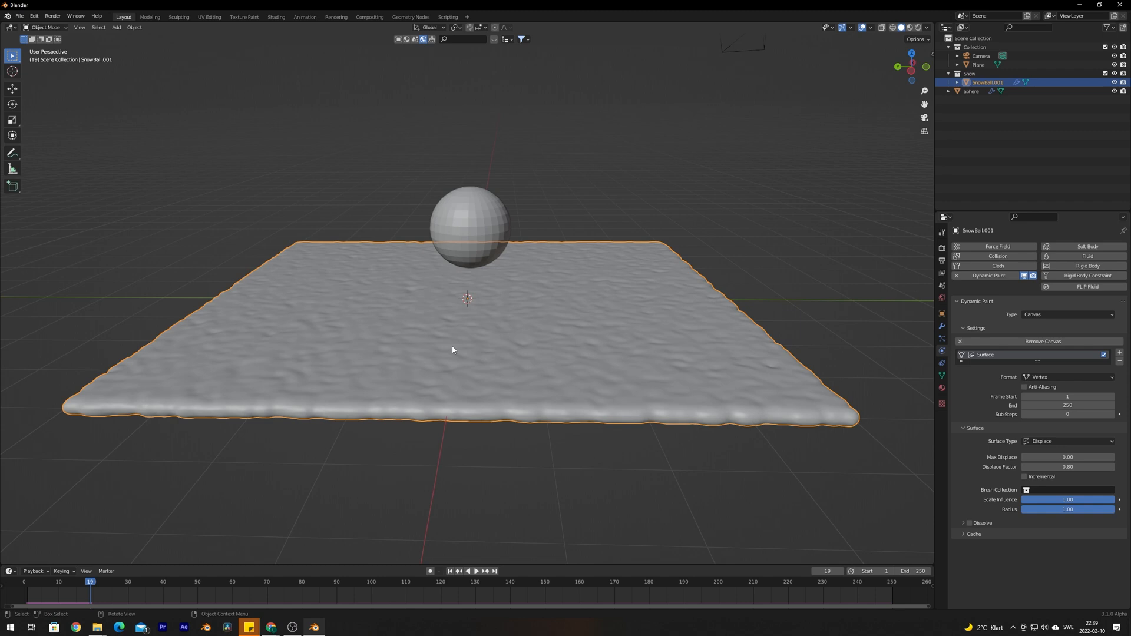
Step: Move the sphere up and to one side, and set the frame to 1
left_click(971, 91)
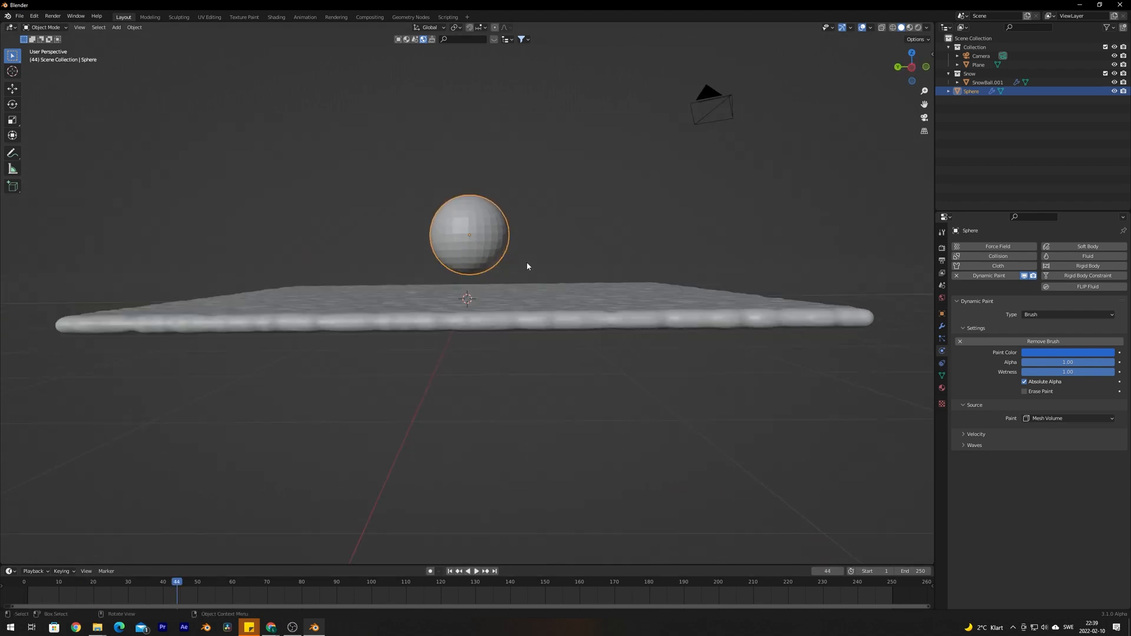
key("g")
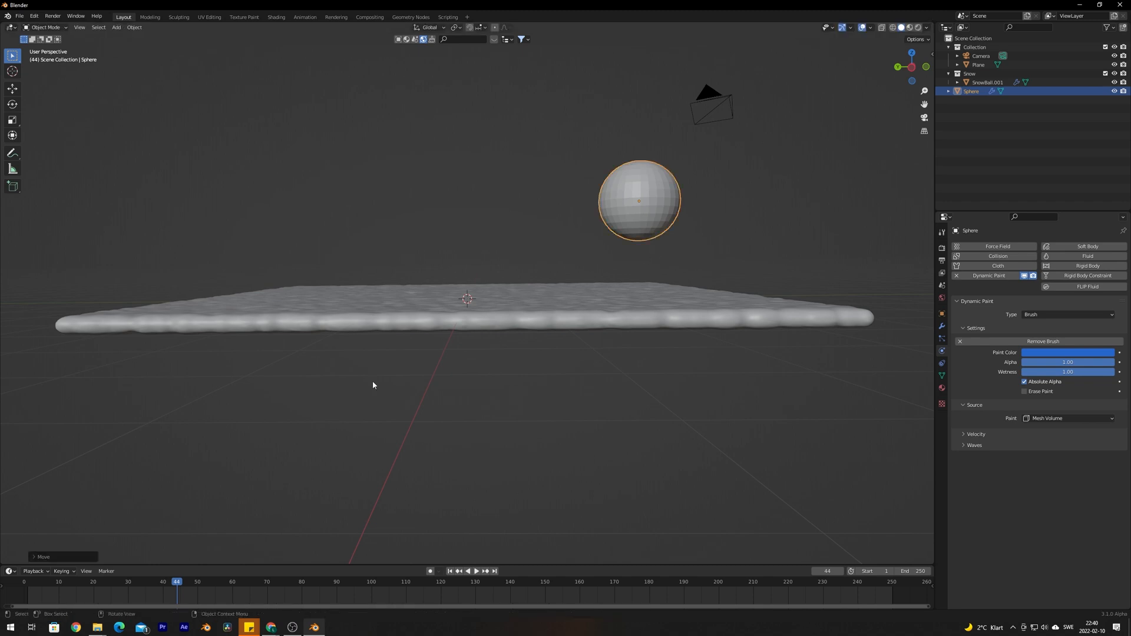
left_click(467, 571)
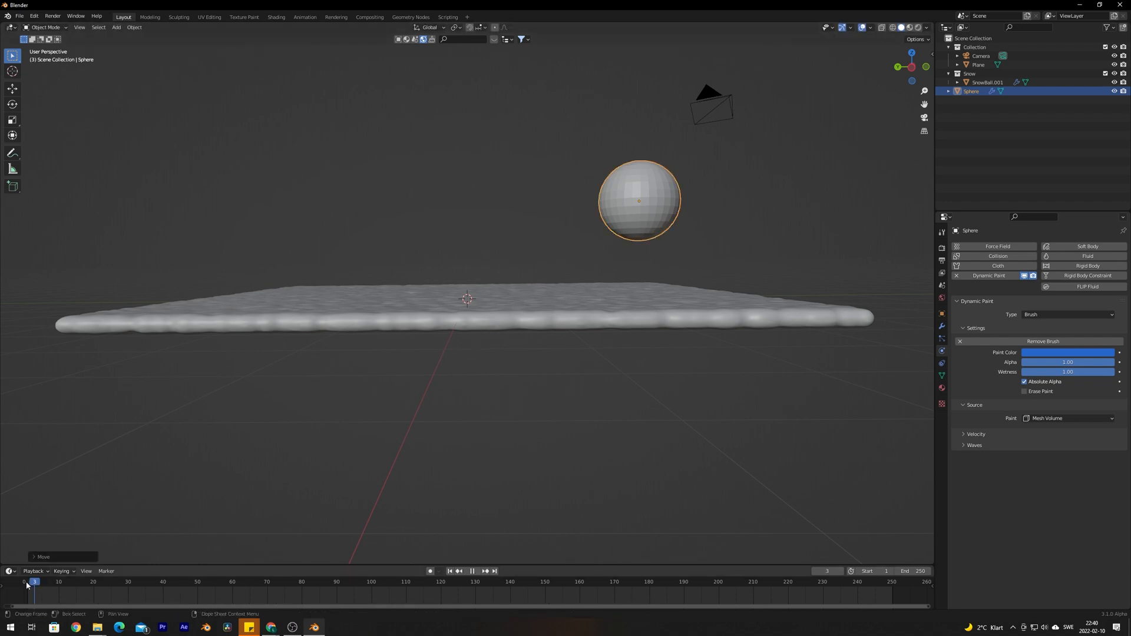
left_click(450, 570)
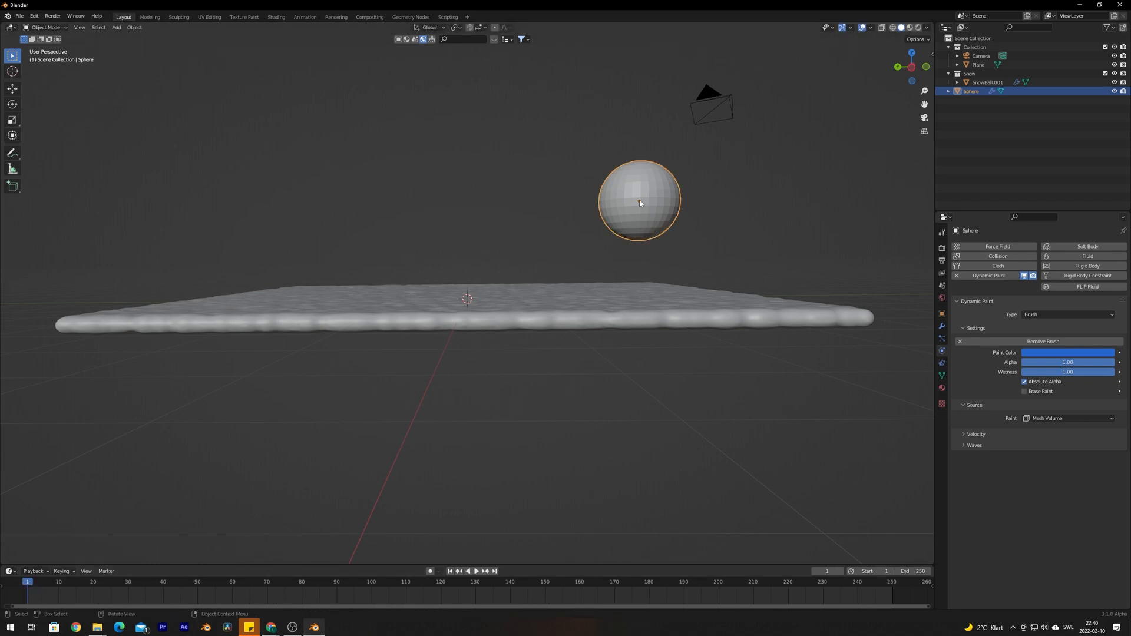
Step: Keyframe the sphere's Location & Rotation at frame 1, then advance to frame 55
key("i")
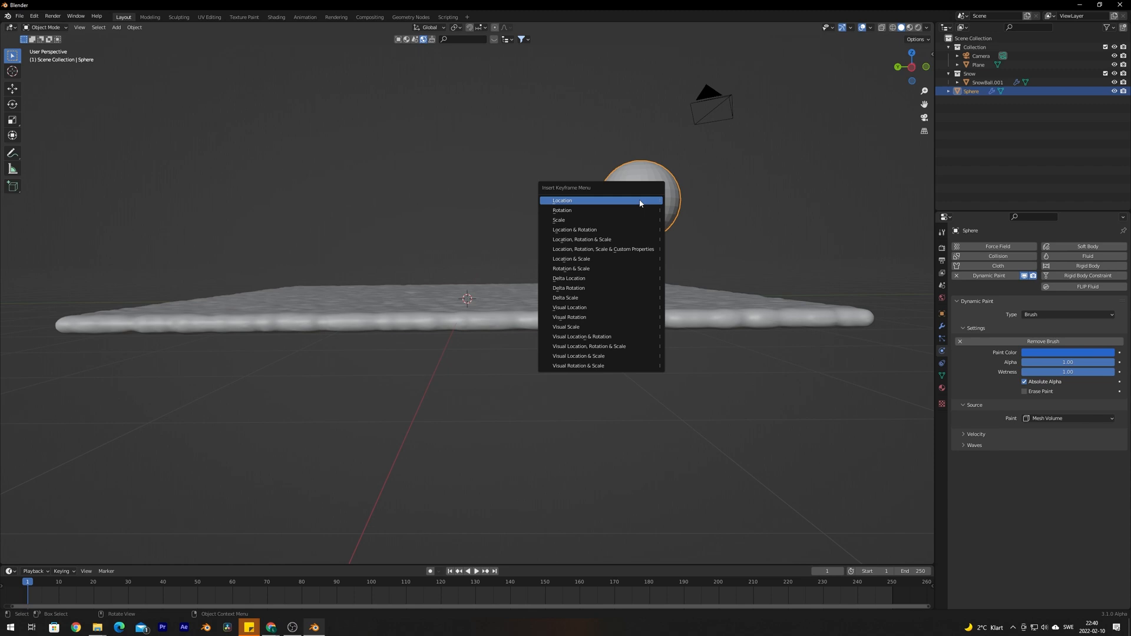
mouse_move(646, 231)
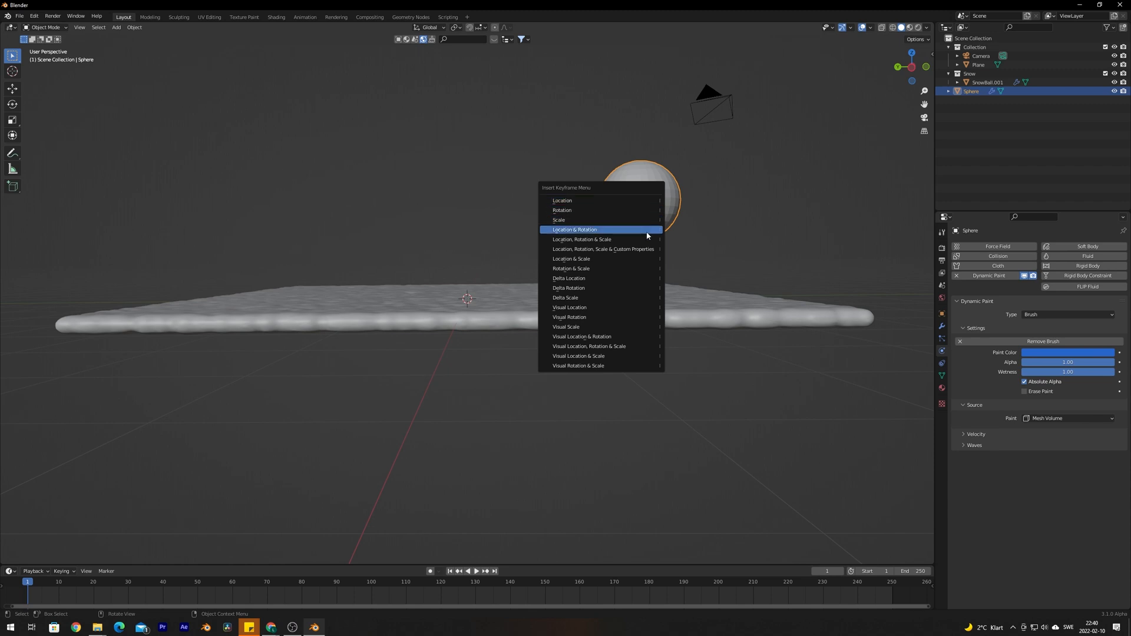
left_click(573, 230)
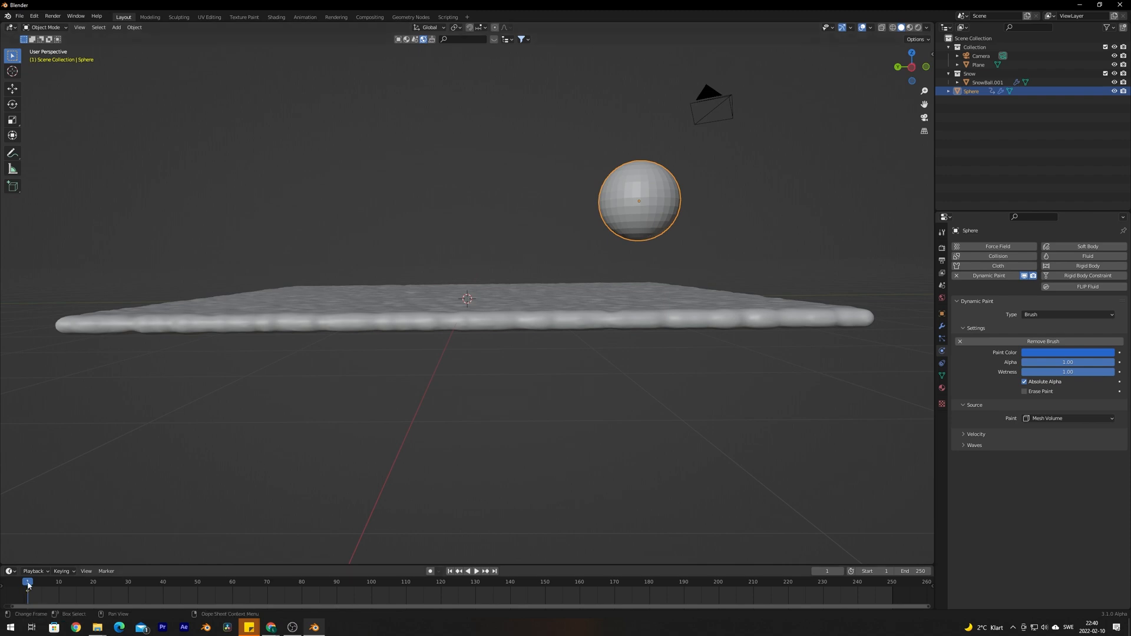
left_click(466, 570)
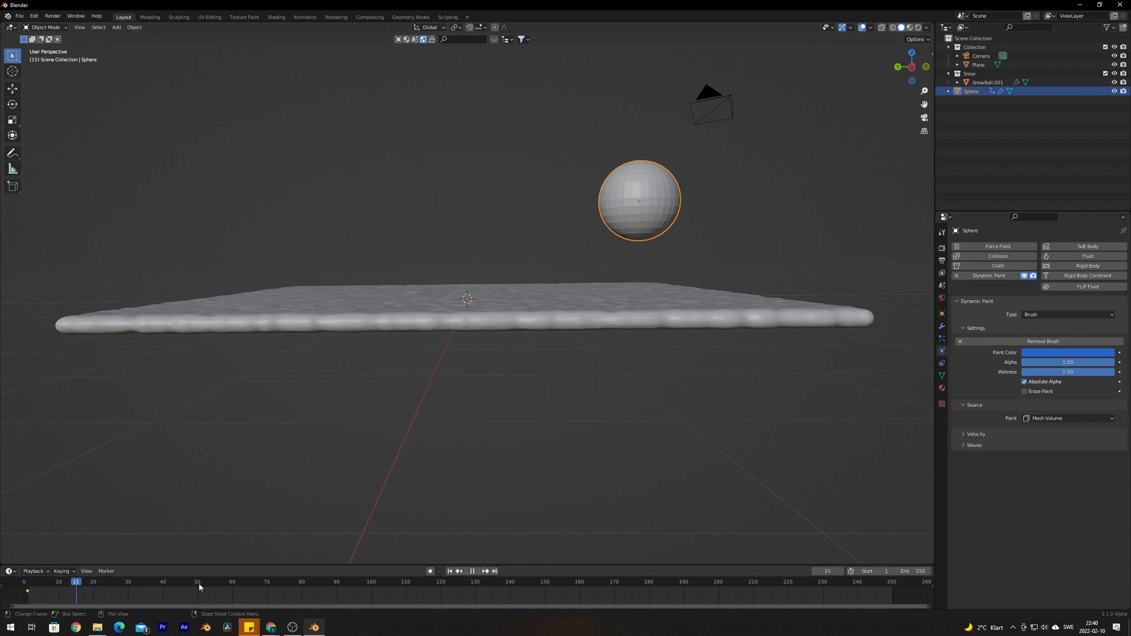
left_click(214, 581)
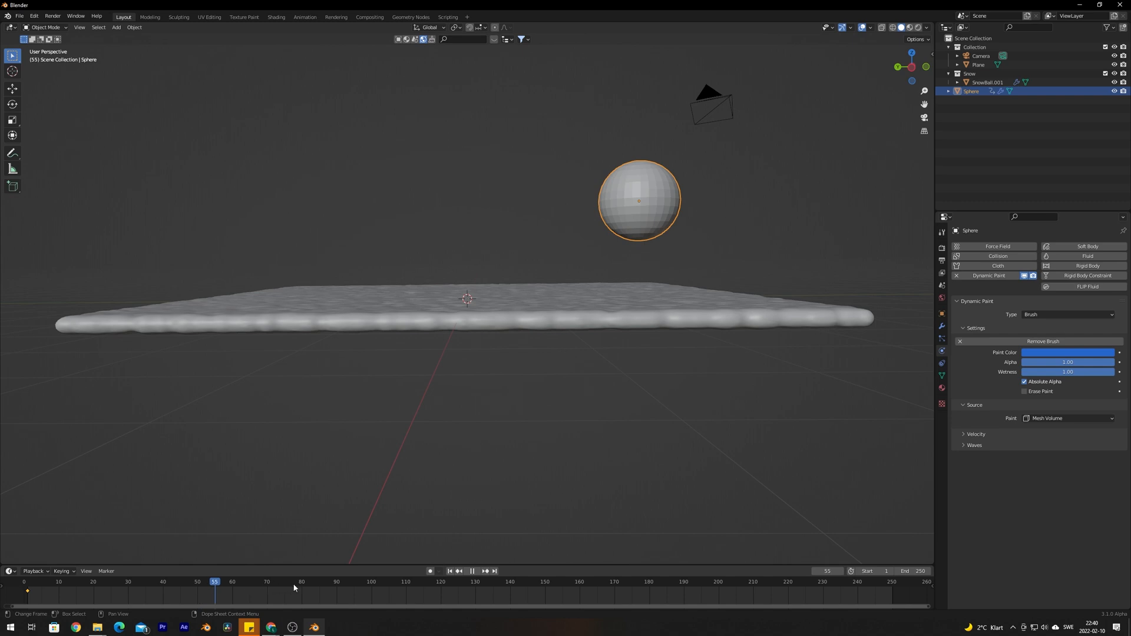
Step: Keyframe the sphere on the snow at frame 80, then slide it left at frame 130
left_click(301, 581)
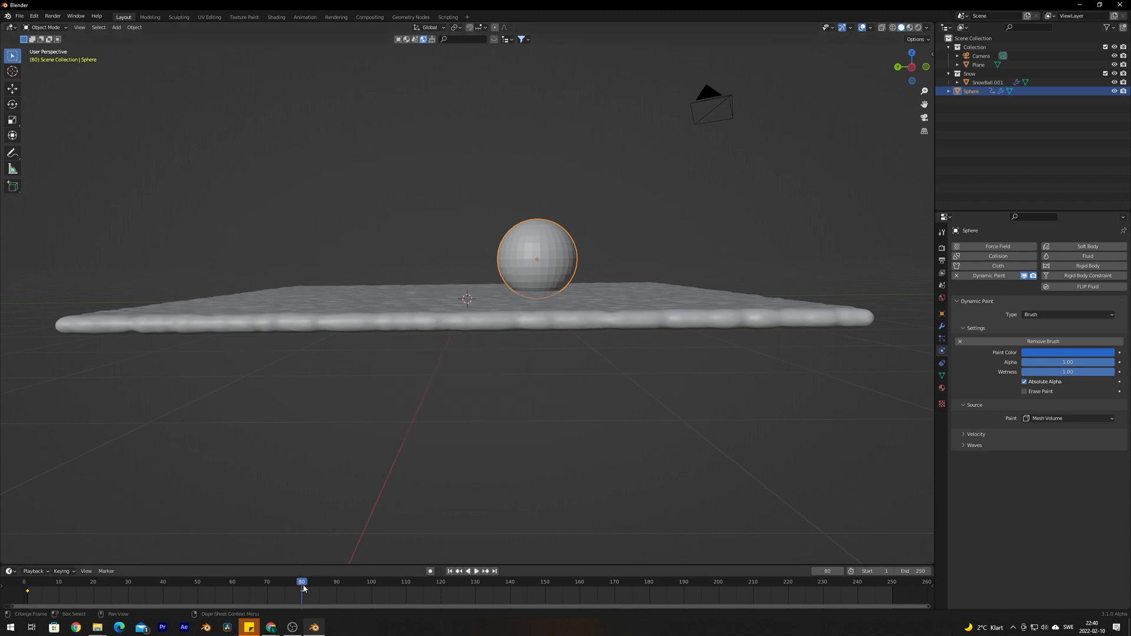
left_click(476, 571)
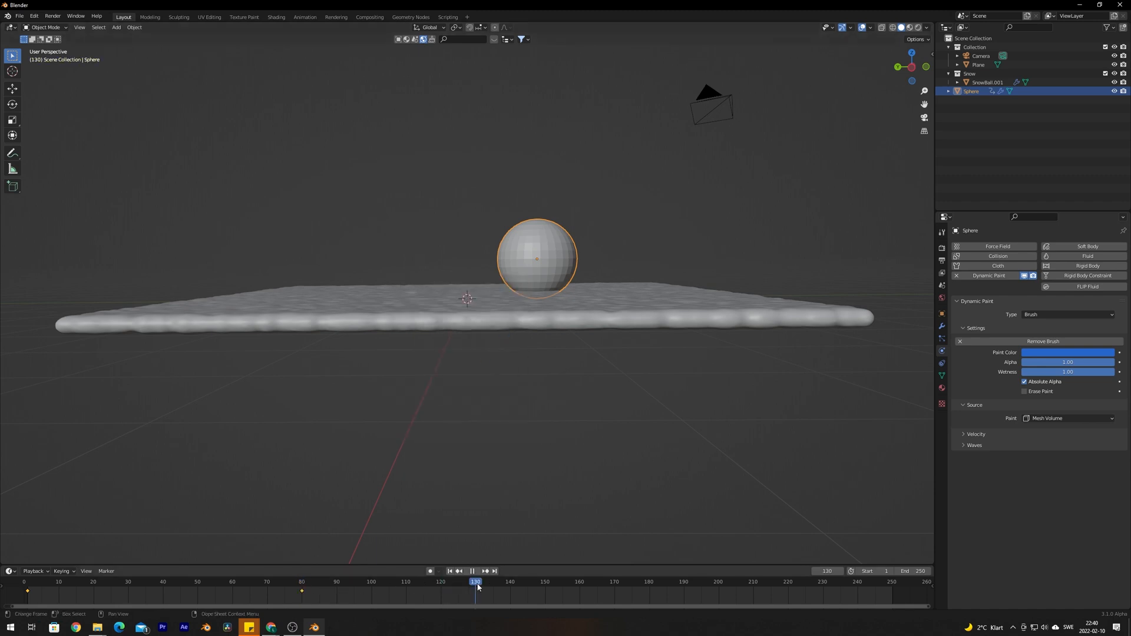
key("g")
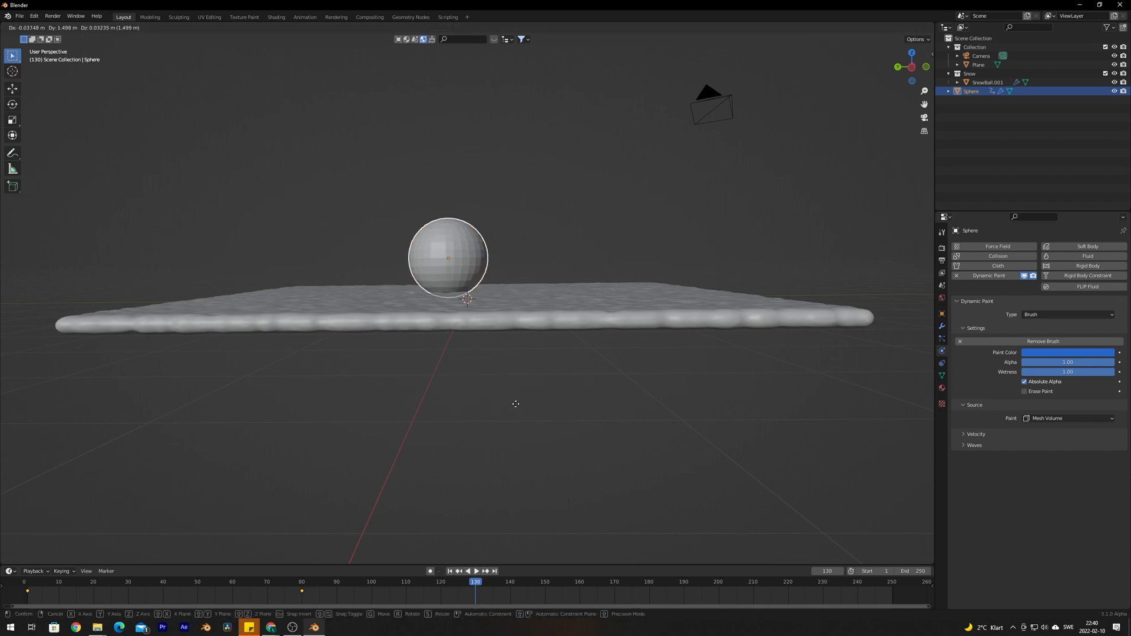
left_click_drag(447, 257, 394, 261)
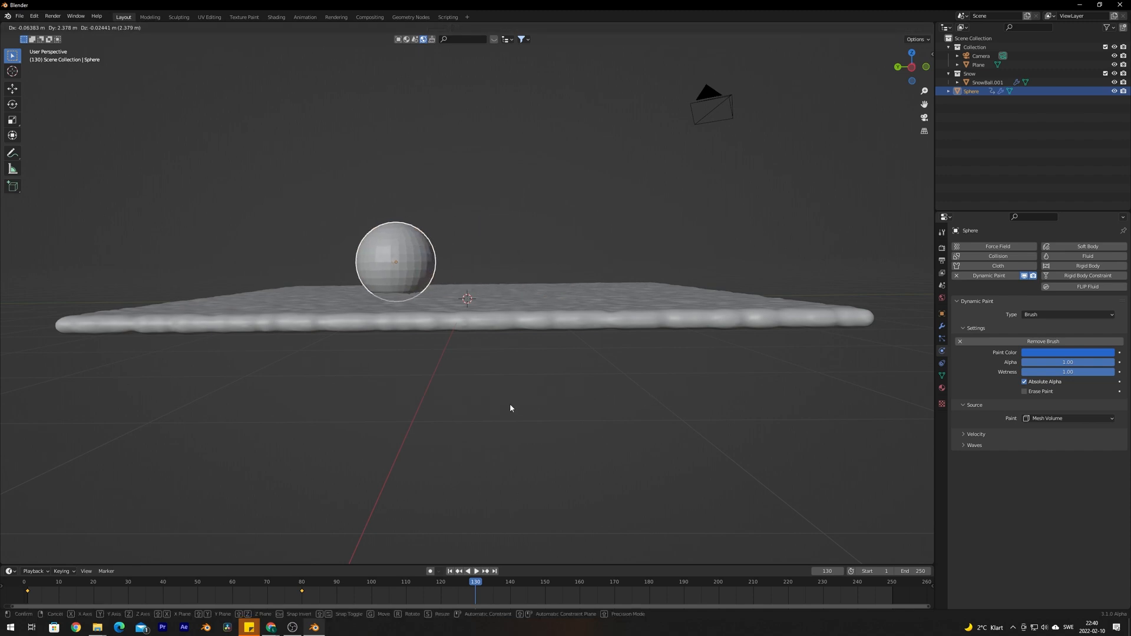
left_click(510, 408)
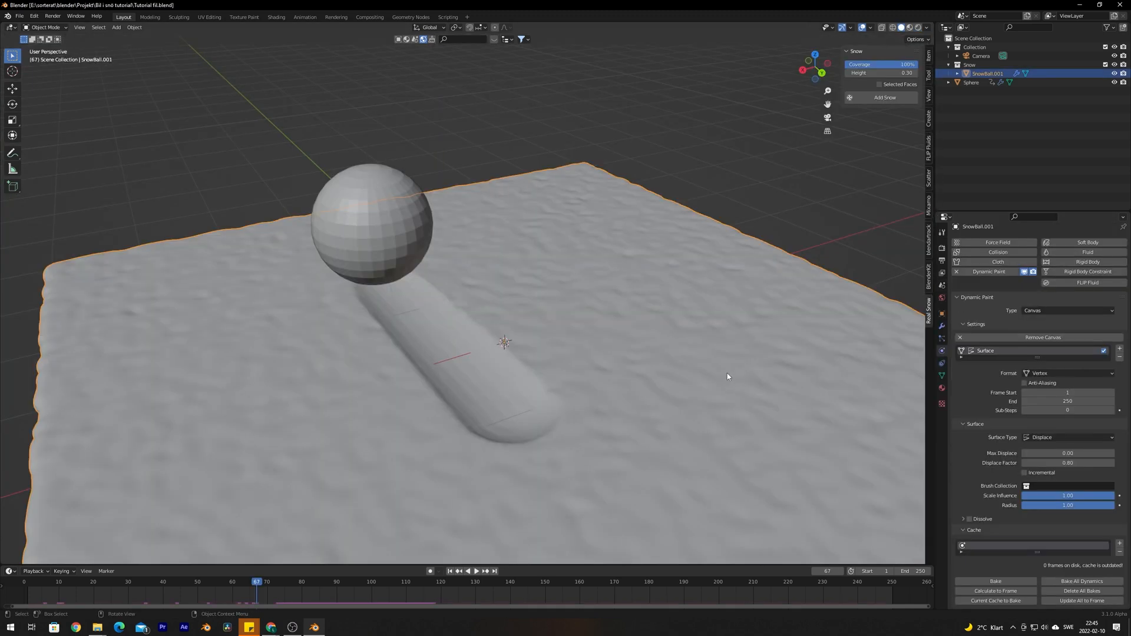
Step: Orbit closer to the track and bake the Dynamic Paint canvas cache
left_click_drag(726, 376, 637, 359)
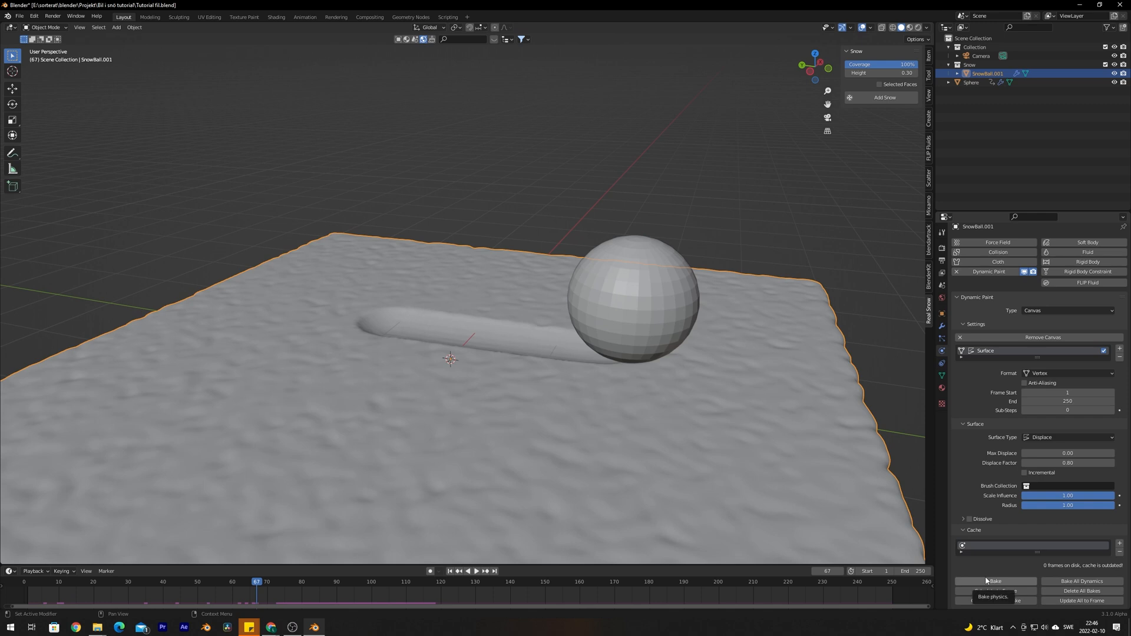
left_click(995, 580)
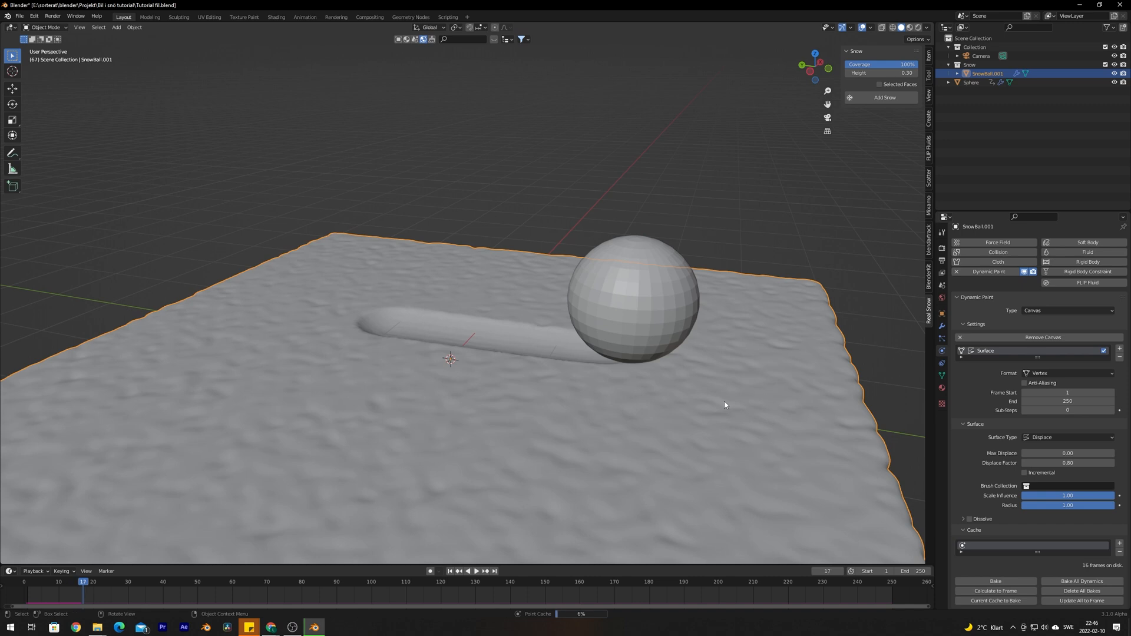
left_click(466, 571)
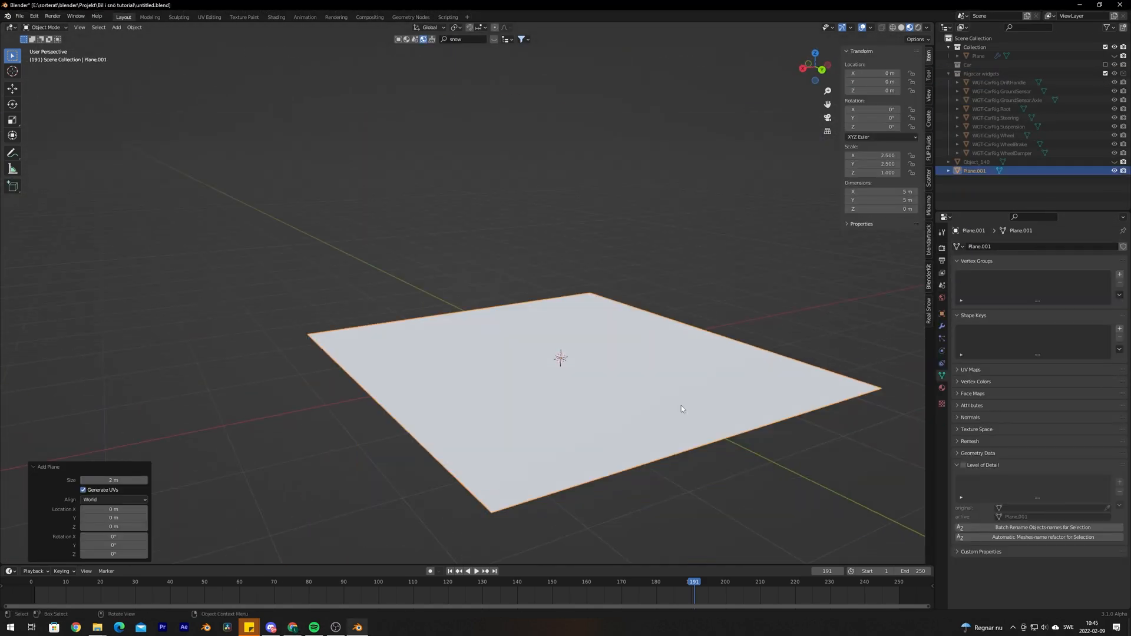
Step: Switch to the car project scene to begin the snow plane
left_click(276, 17)
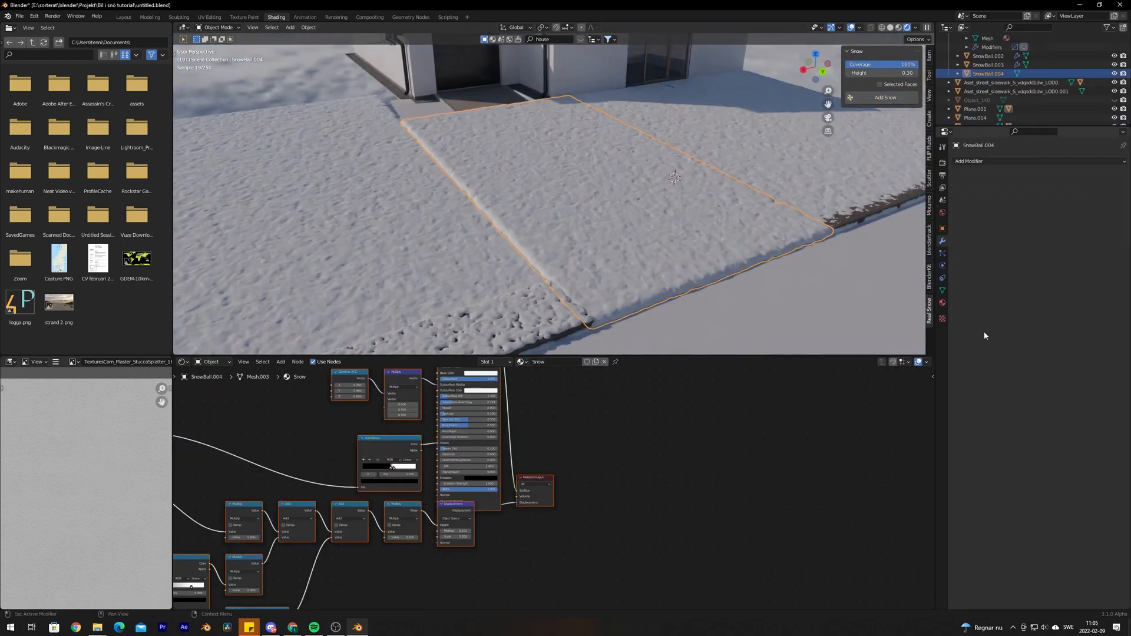
Step: Switch to the Shading workspace to view the Snow material nodes
left_click(123, 16)
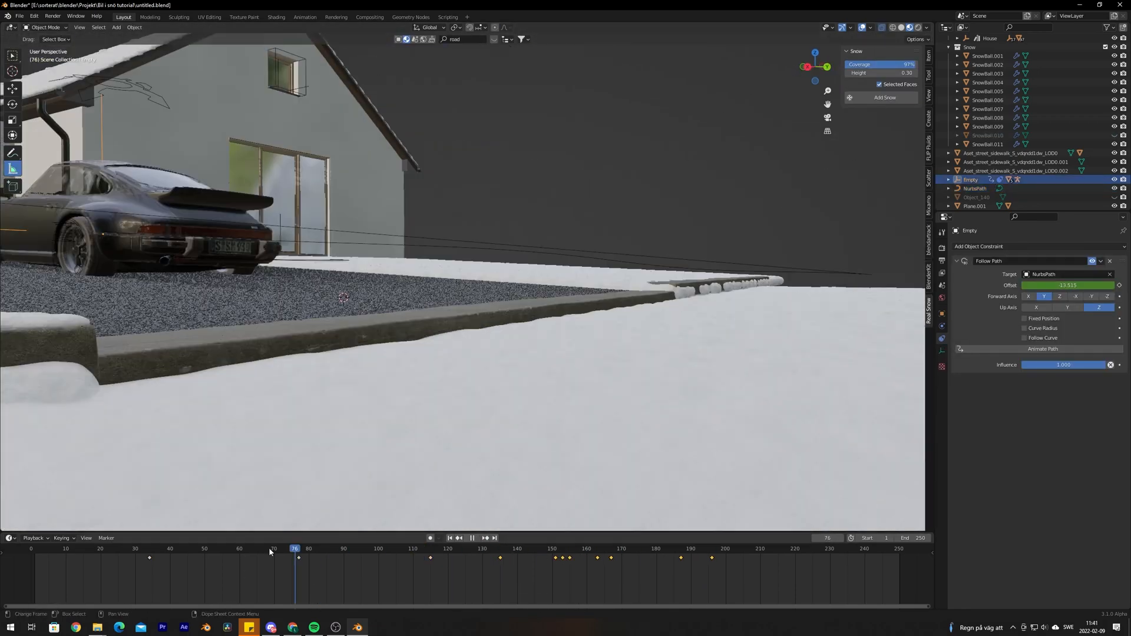
Step: Scrub the timeline and play the car's Follow Path animation leaving snow tracks
left_click(457, 548)
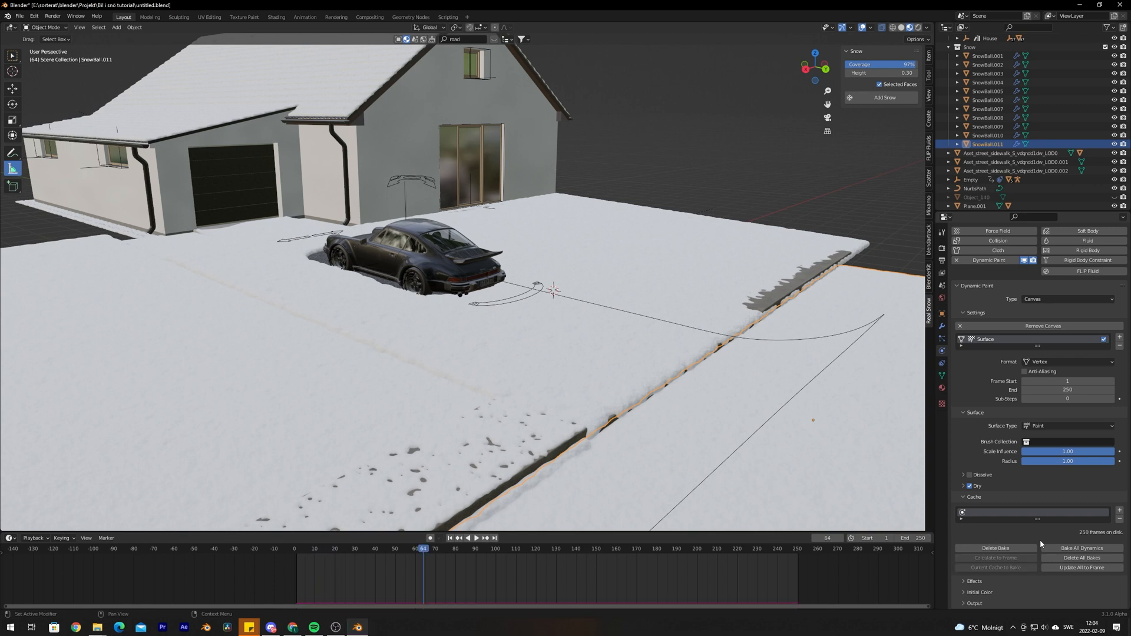
left_click(467, 538)
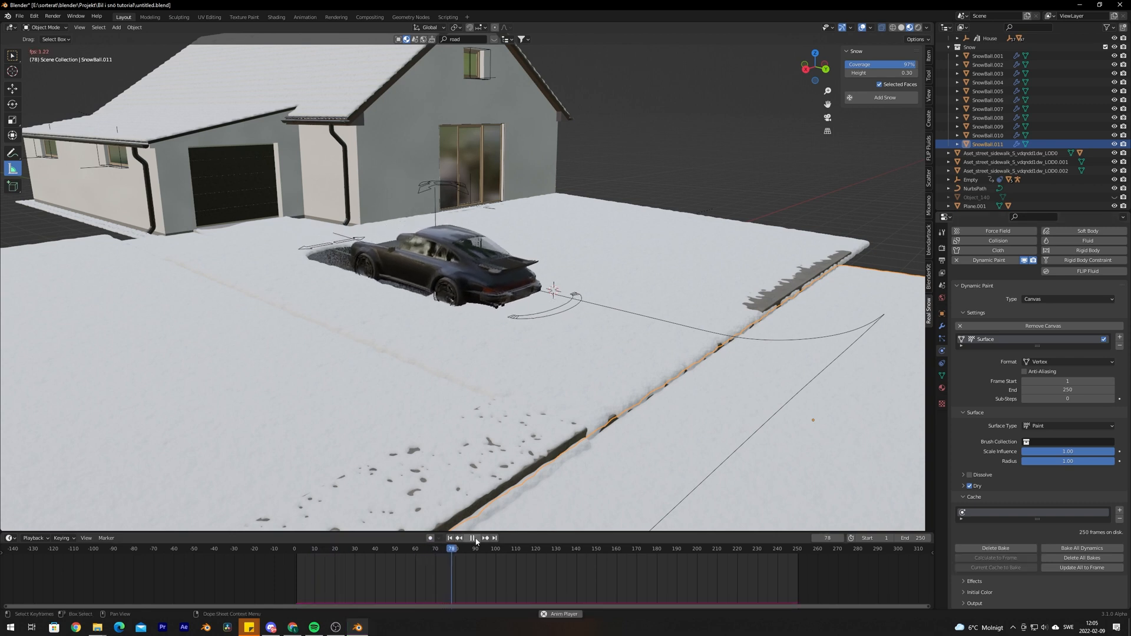